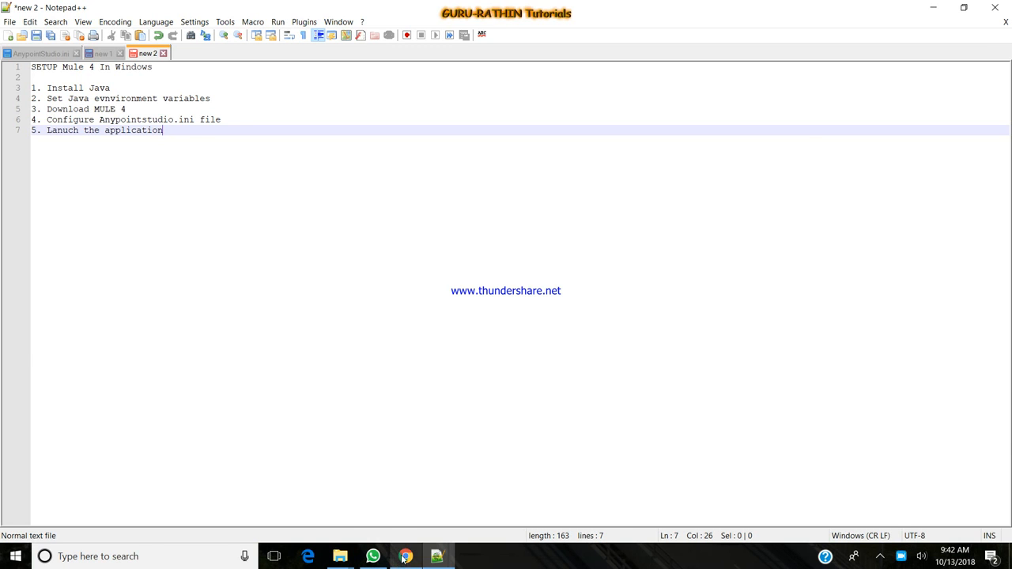
Switch from Notepad++ to the Oracle Java SE Development Kit 8 downloads page in Chrome
left_click(405, 555)
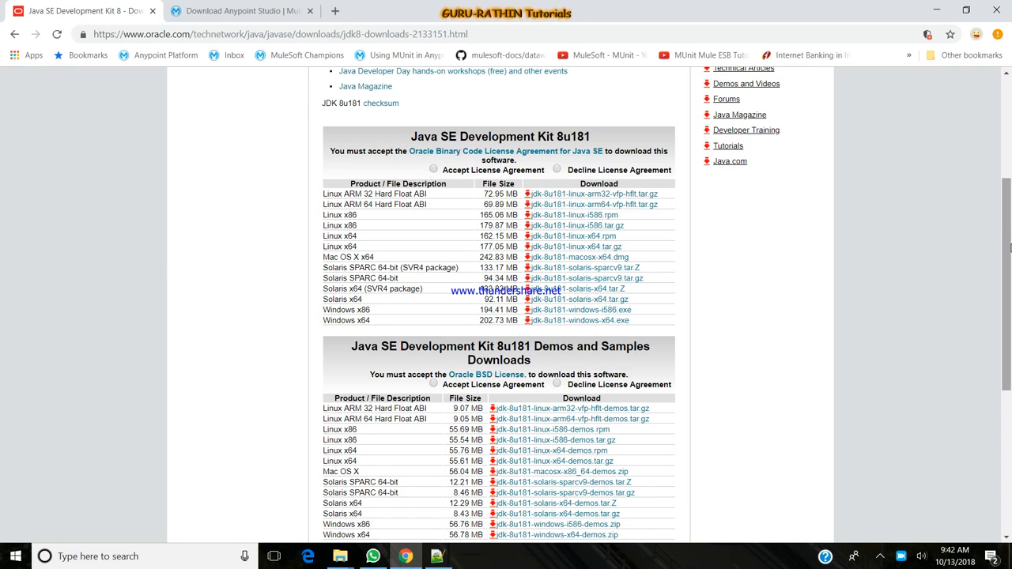
scroll("up", 3)
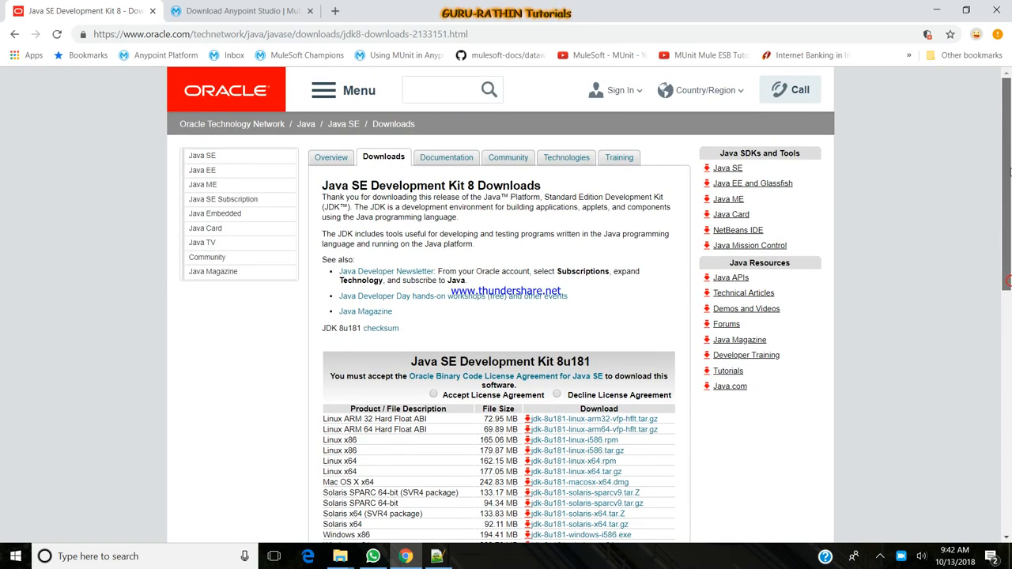
scroll("down", 3)
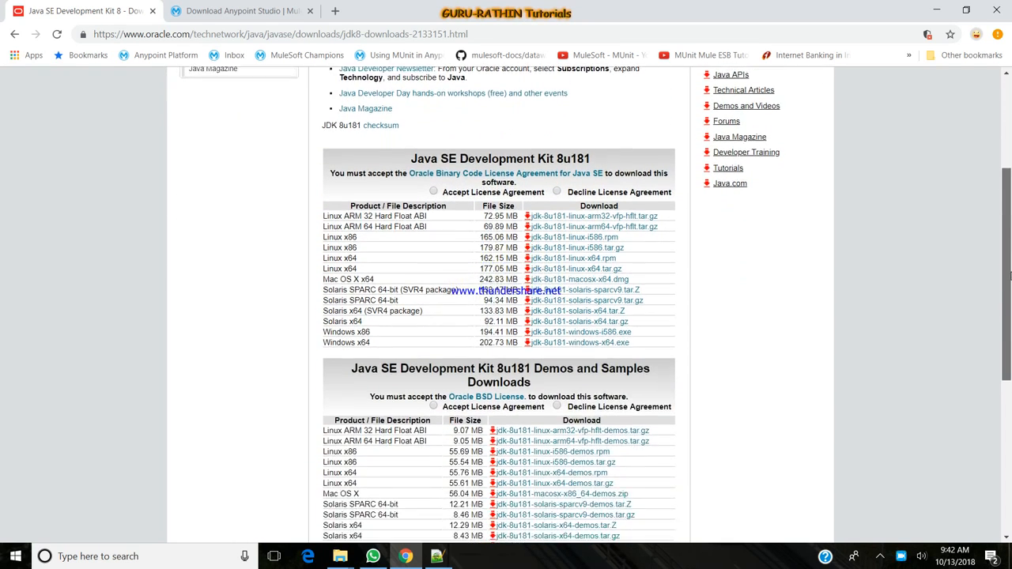
scroll("down", 3)
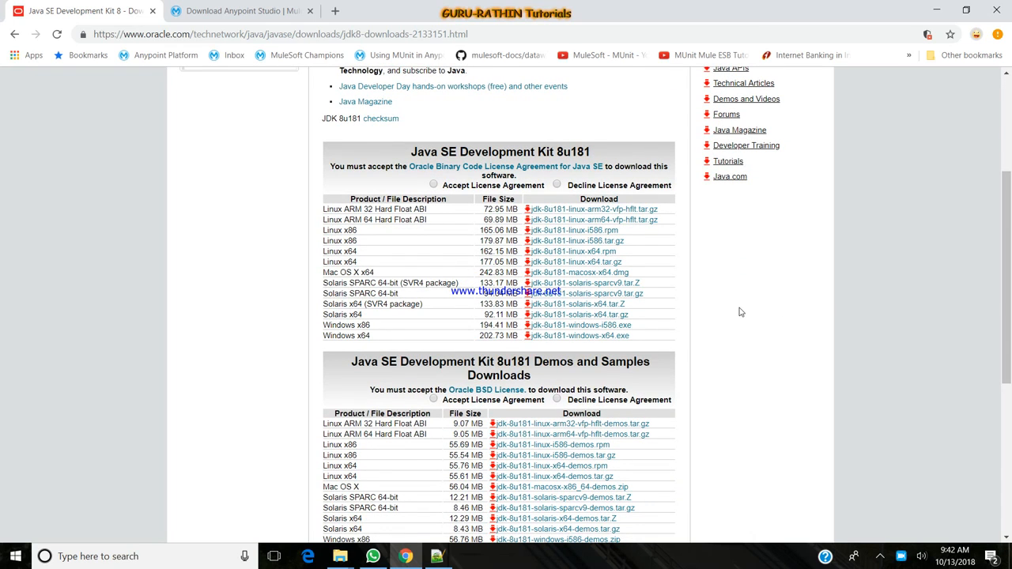
mouse_move(229, 245)
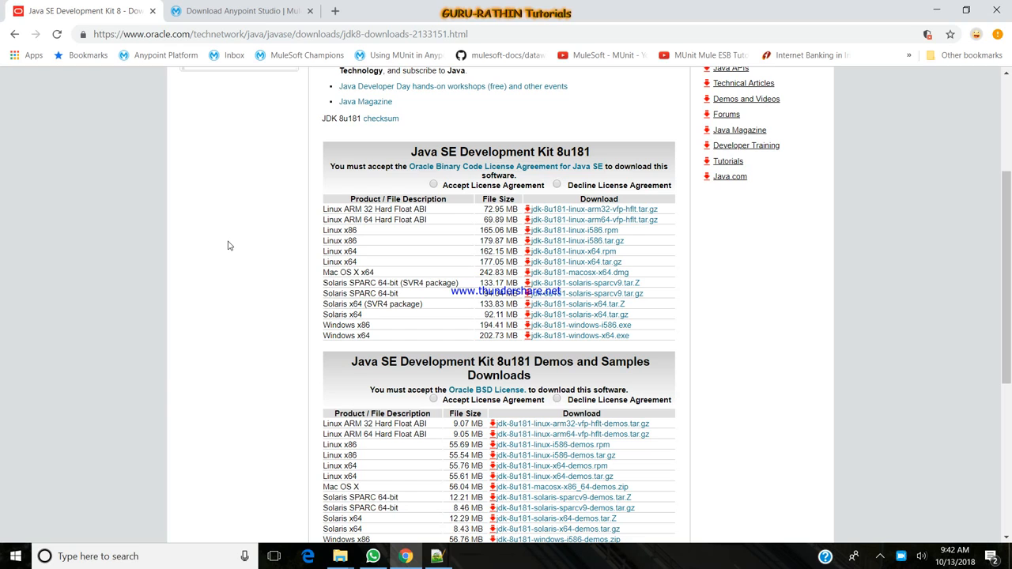
mouse_move(158, 419)
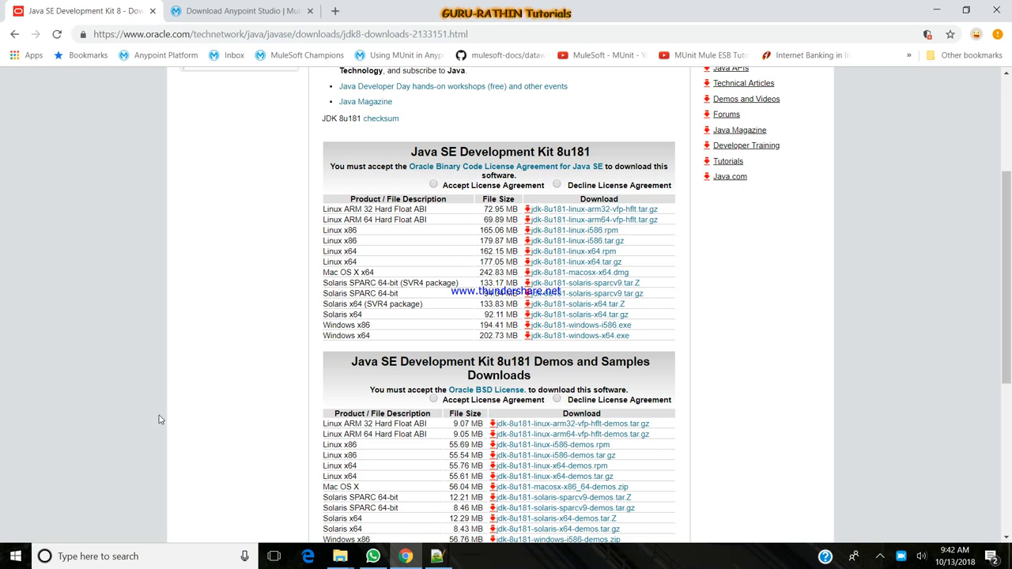
Search 'en' in Windows and open the account environment variables settings
left_click(95, 556)
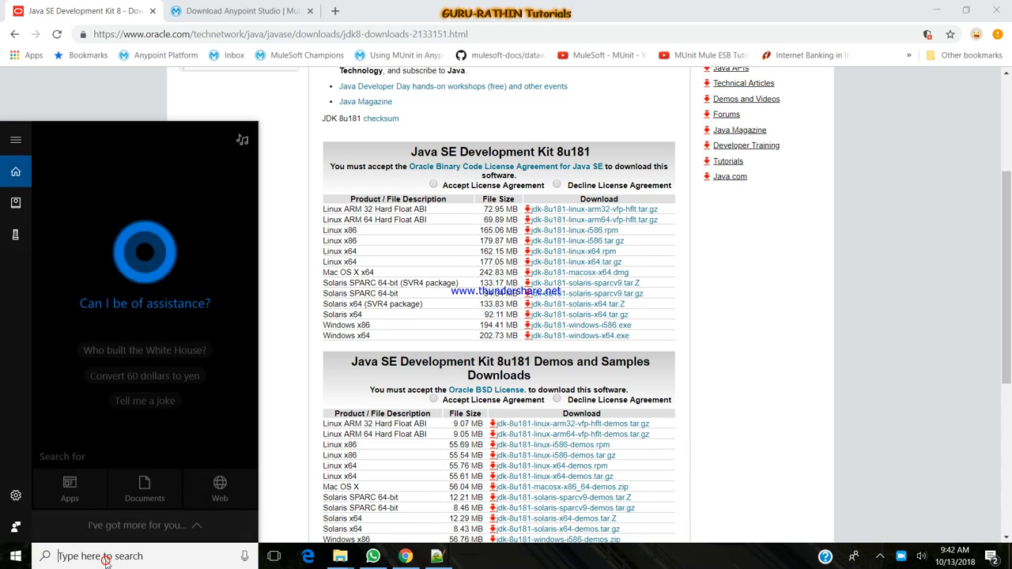
type("en")
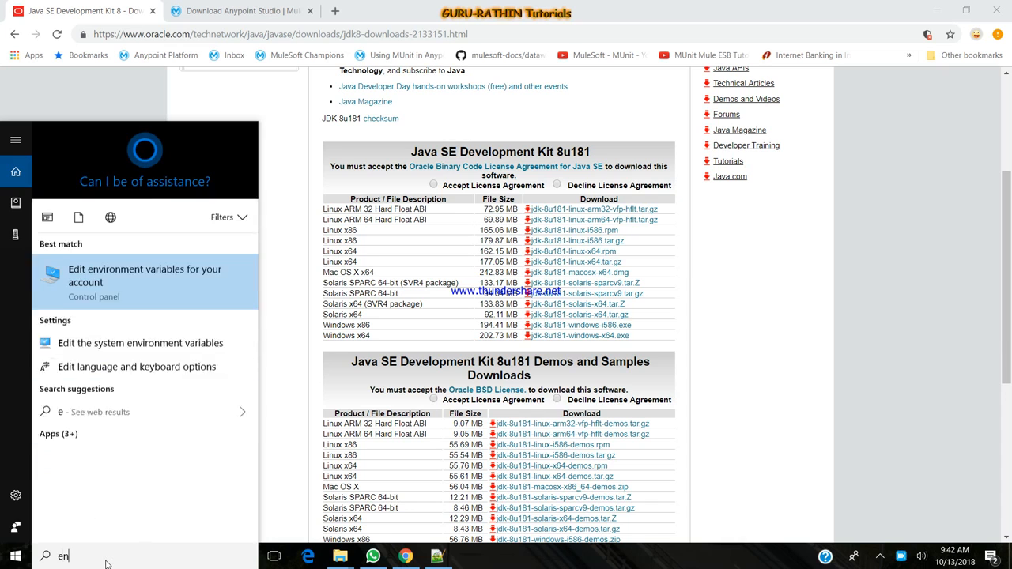
left_click(145, 275)
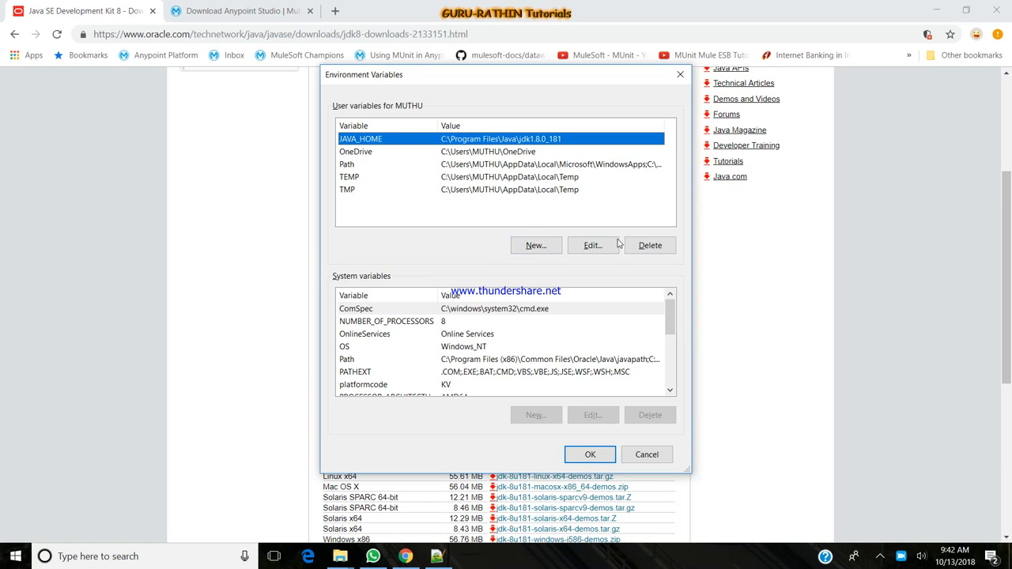
Check JAVA_HOME points to jdk1.8.0_181 and Path has its bin folder, then close
left_click(592, 245)
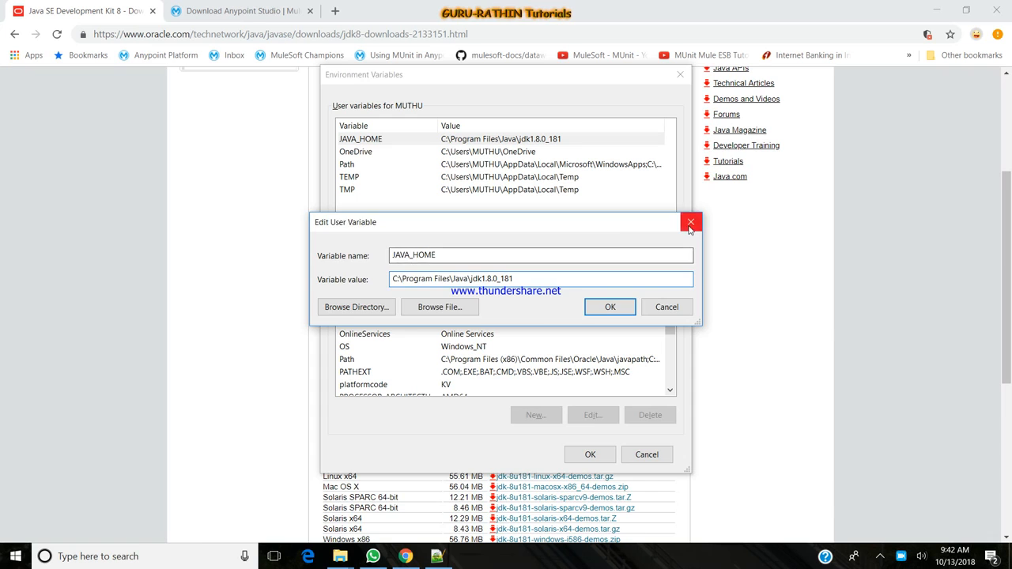
left_click(691, 221)
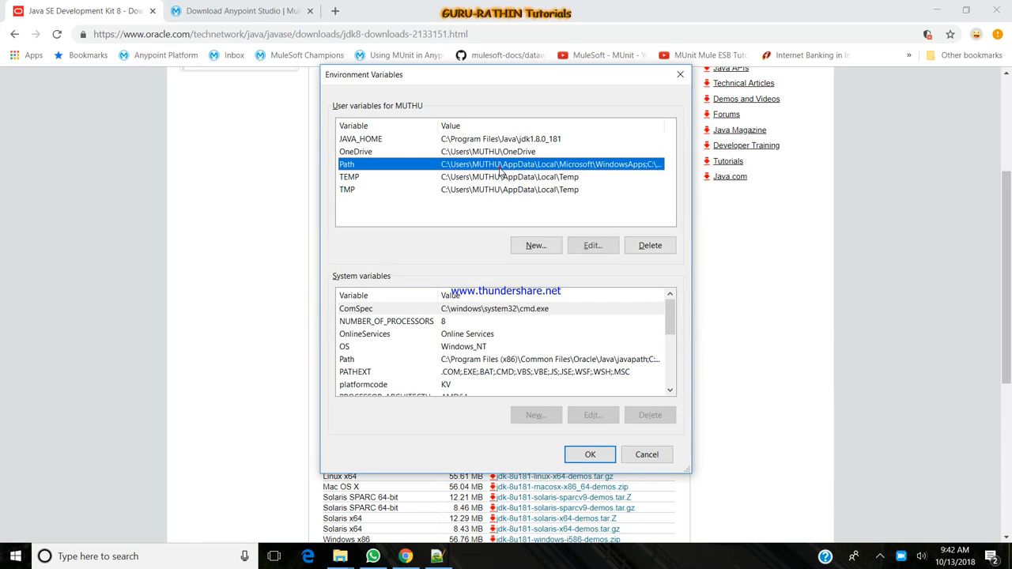
left_click(593, 246)
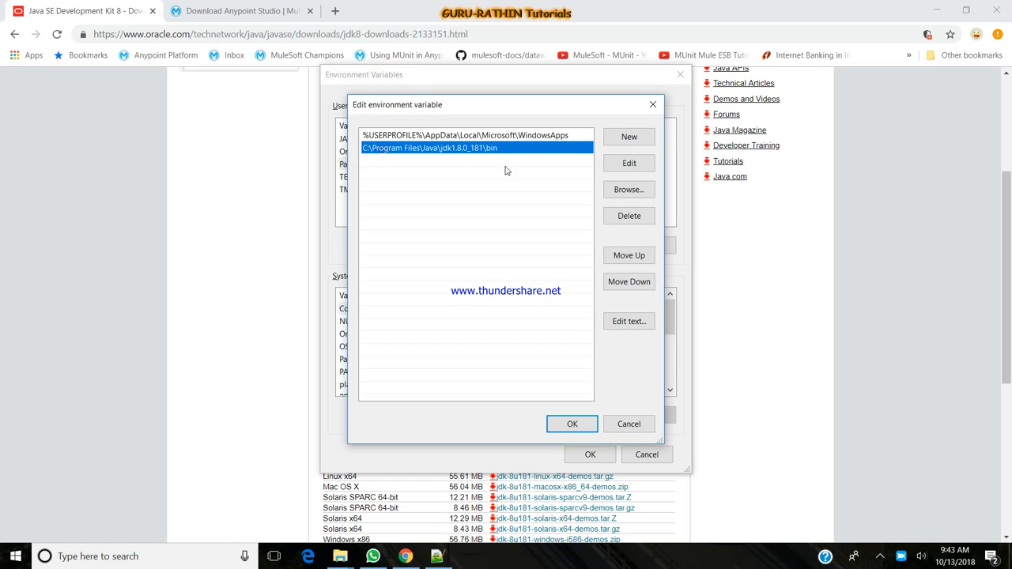
left_click(572, 424)
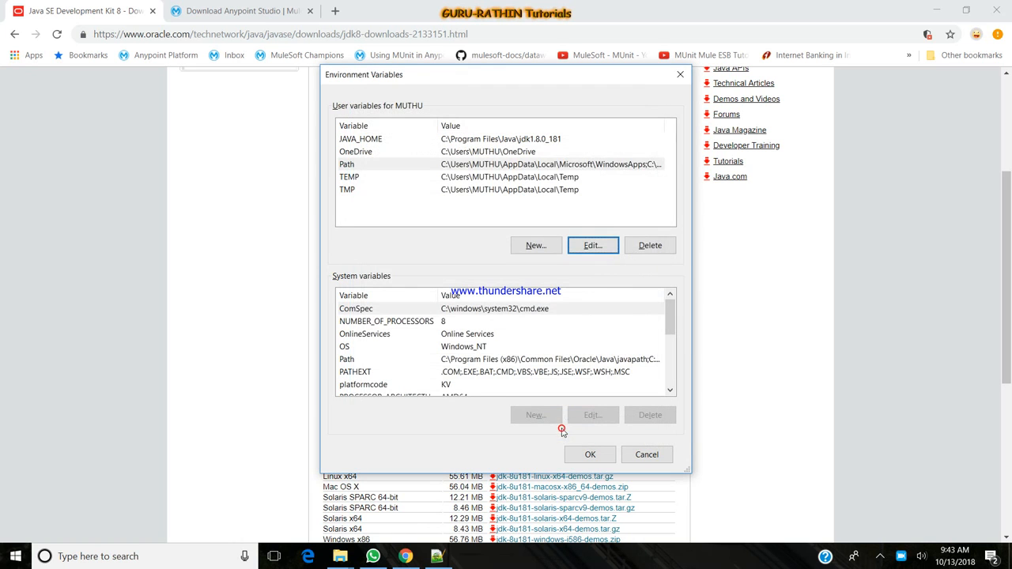
left_click(590, 453)
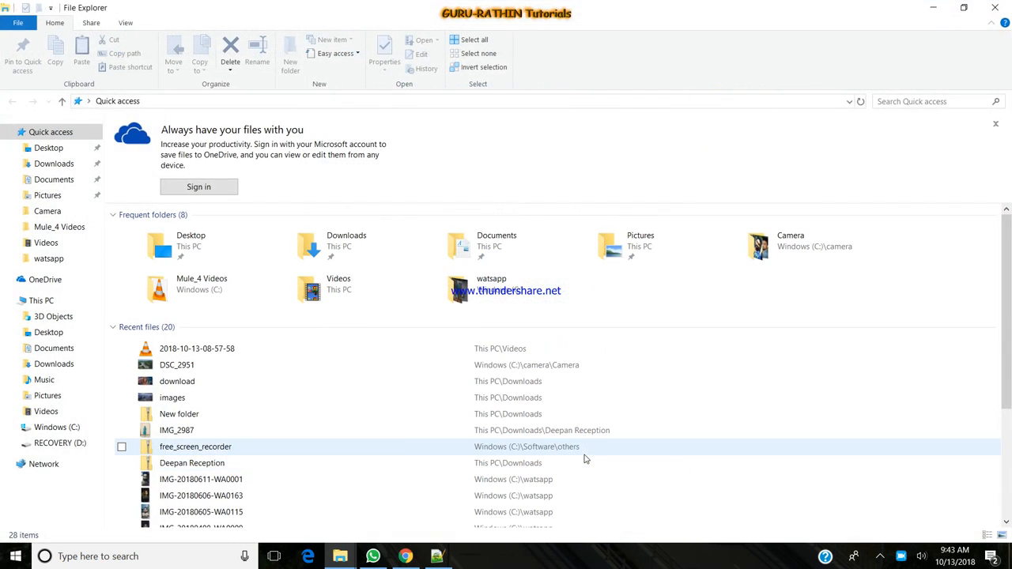
Run 'java -version' in Command Prompt to confirm Java 1.8.0_181
key("Win+r")
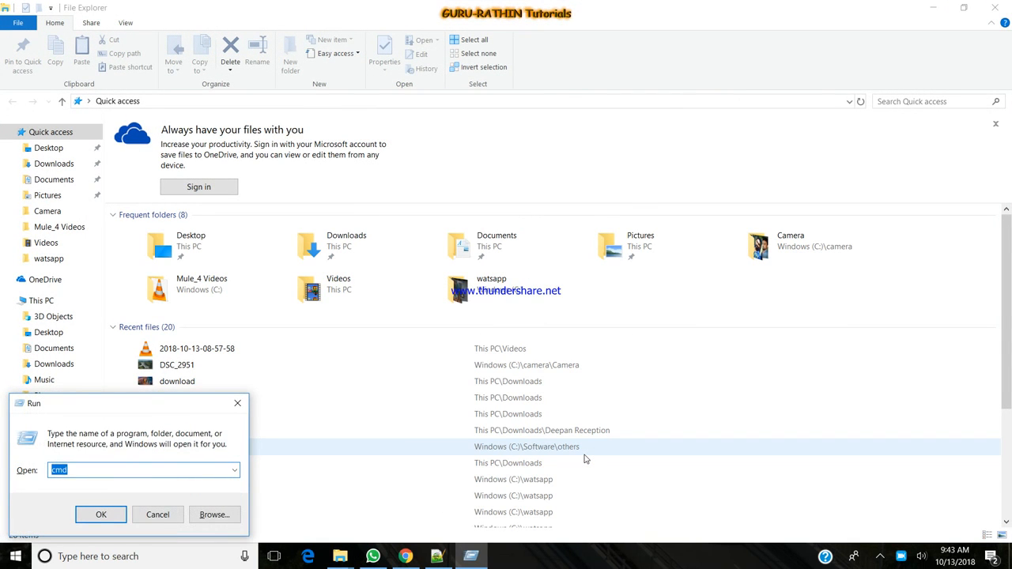
left_click(100, 514)
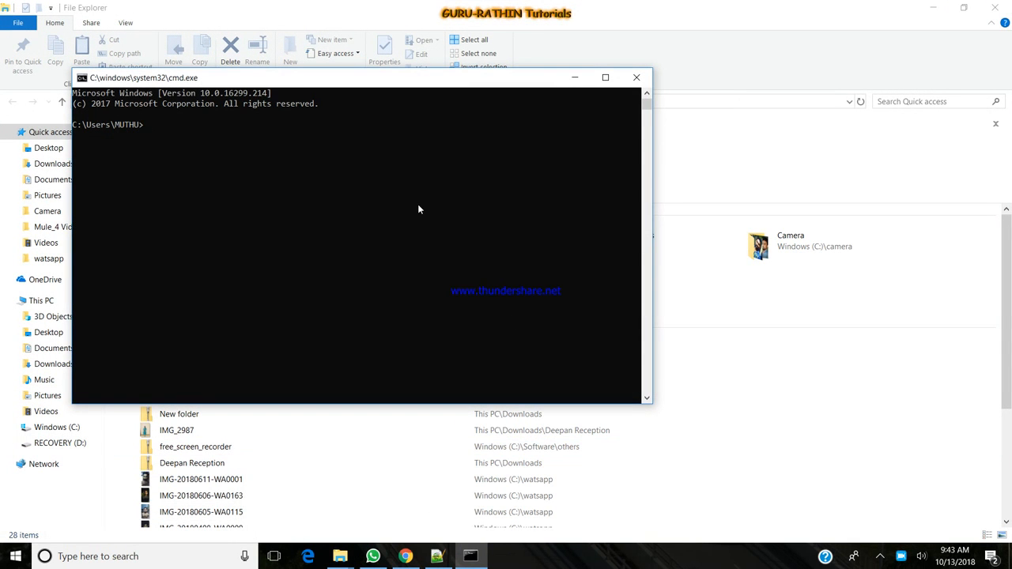
type("ja")
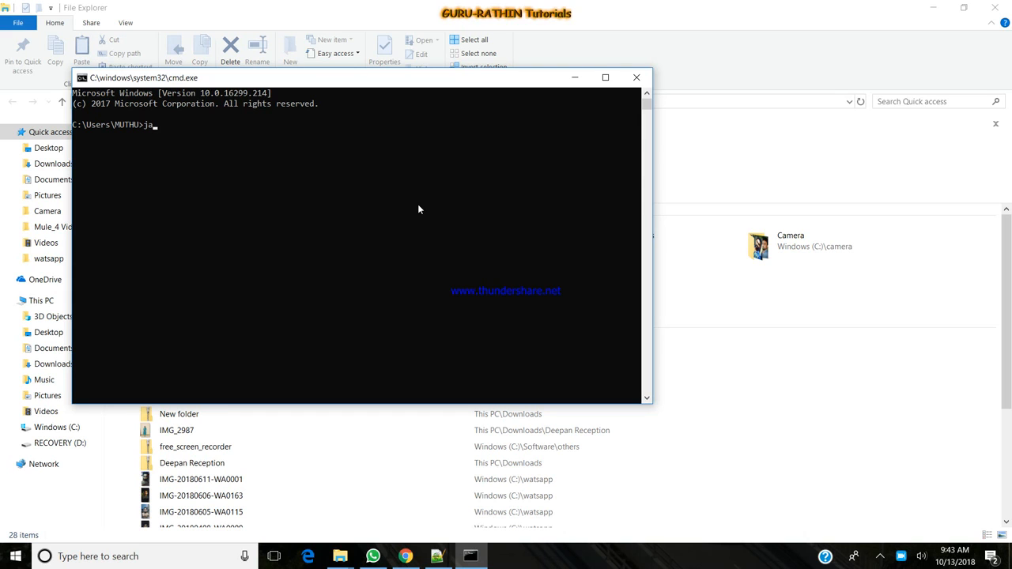
type("va -")
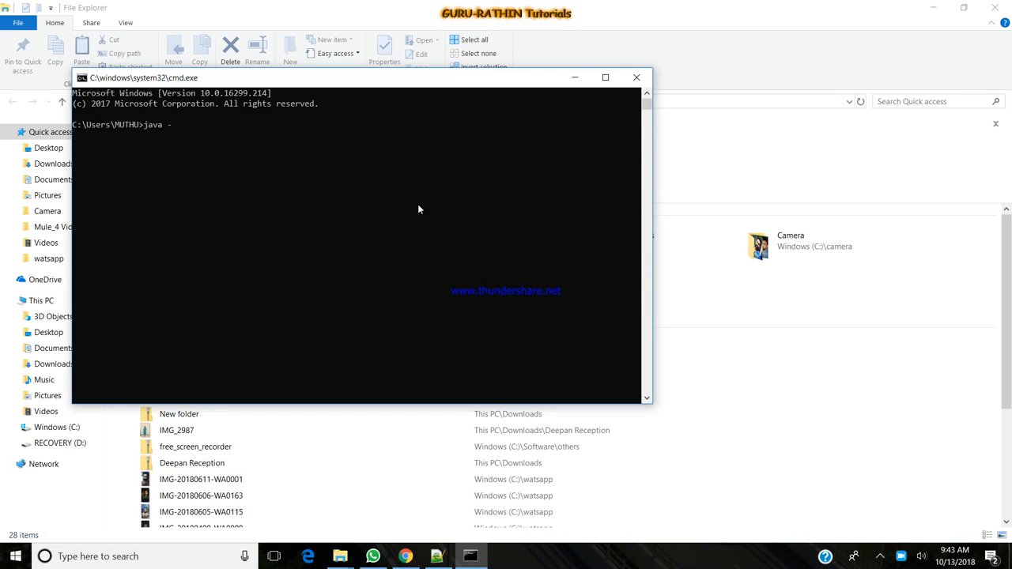
type("version")
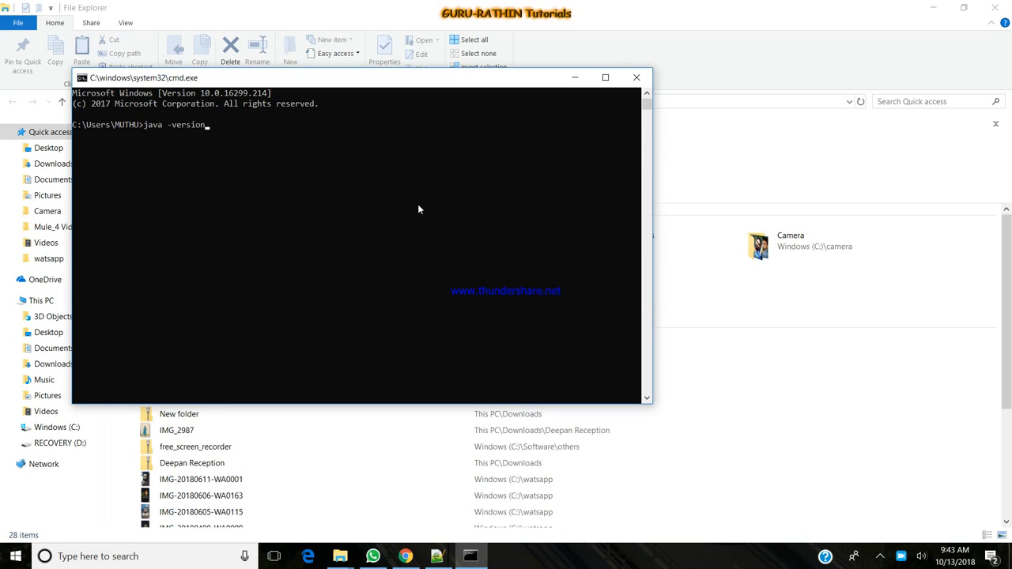
key("Return")
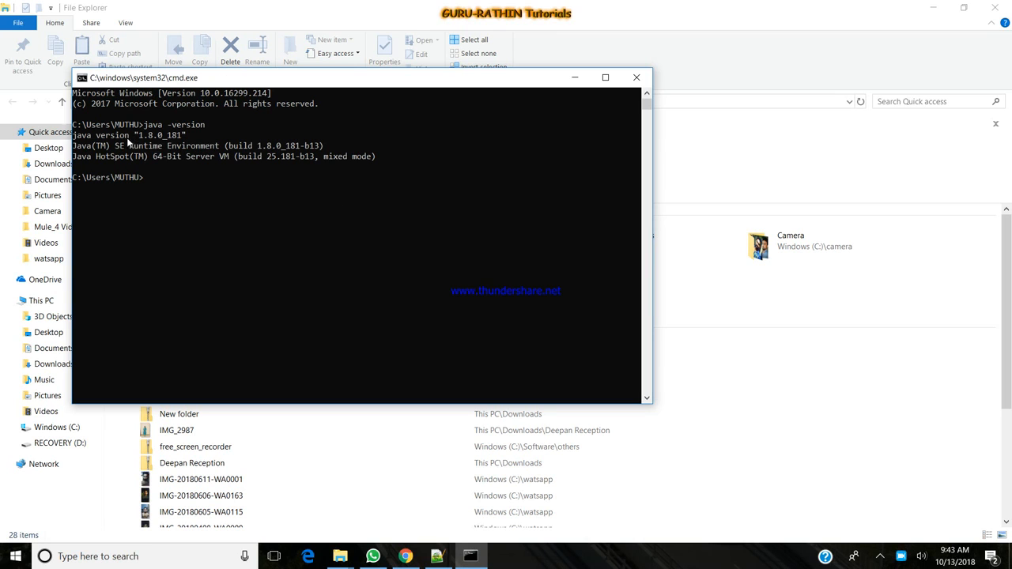
mouse_move(270, 240)
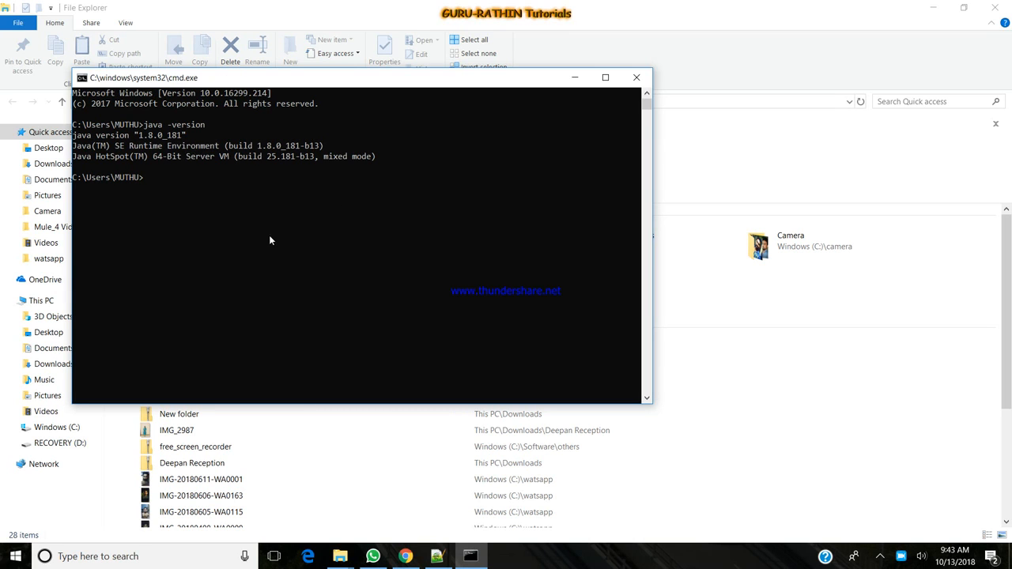
mouse_move(574, 77)
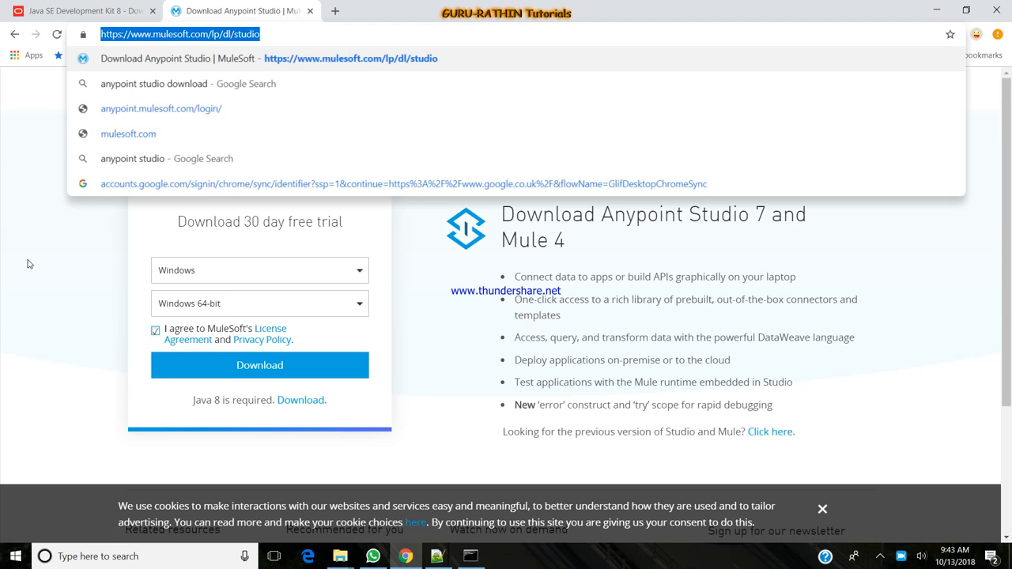
mouse_move(73, 311)
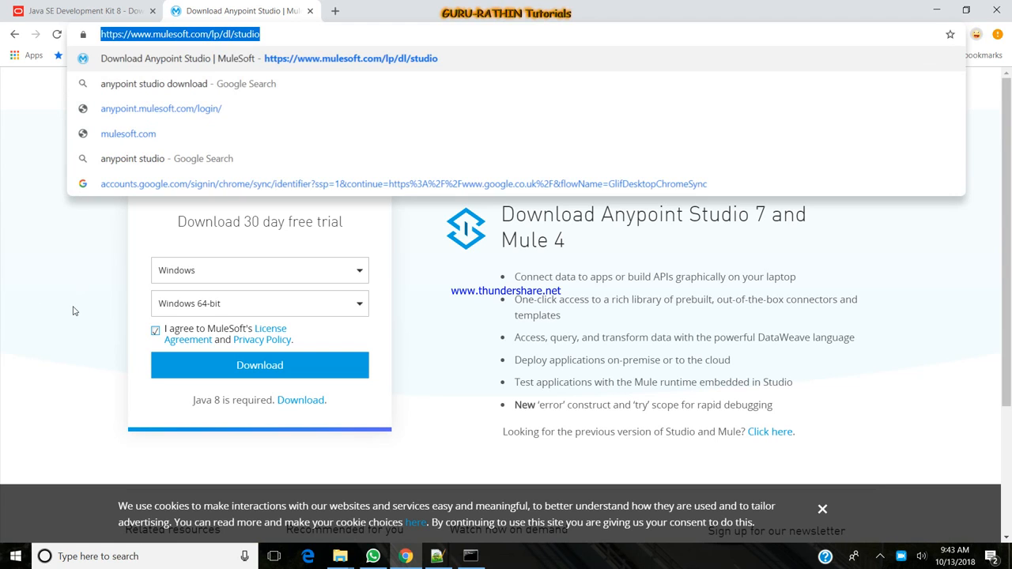
Choose Windows as the Studio download operating system and dismiss the cookie notice
left_click(260, 270)
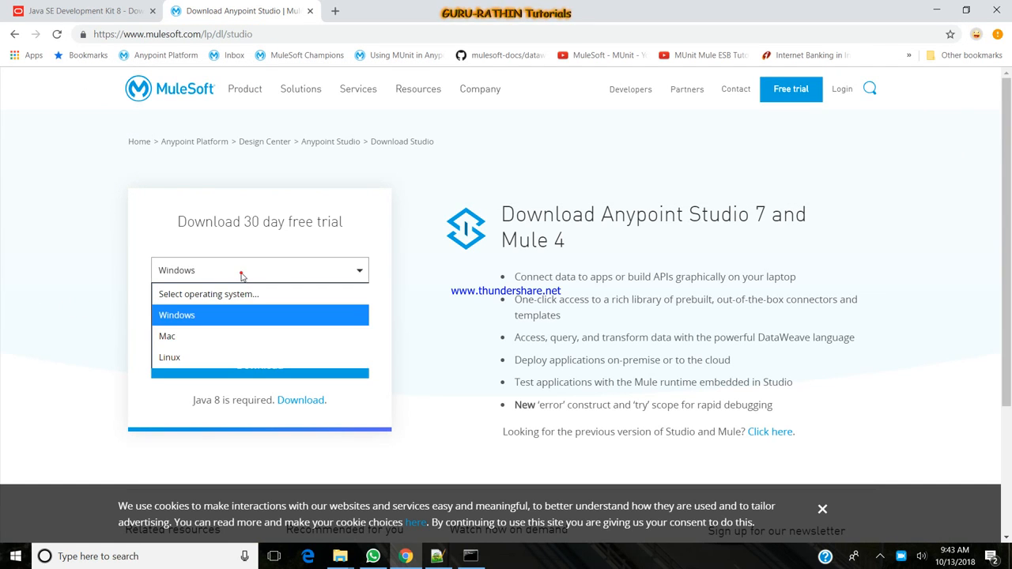
left_click(177, 314)
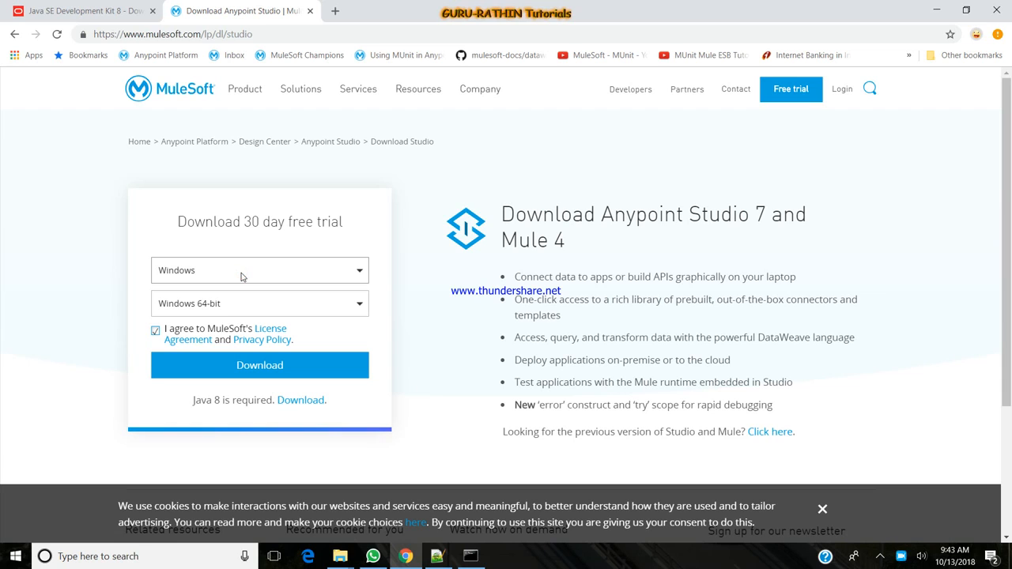
mouse_move(709, 401)
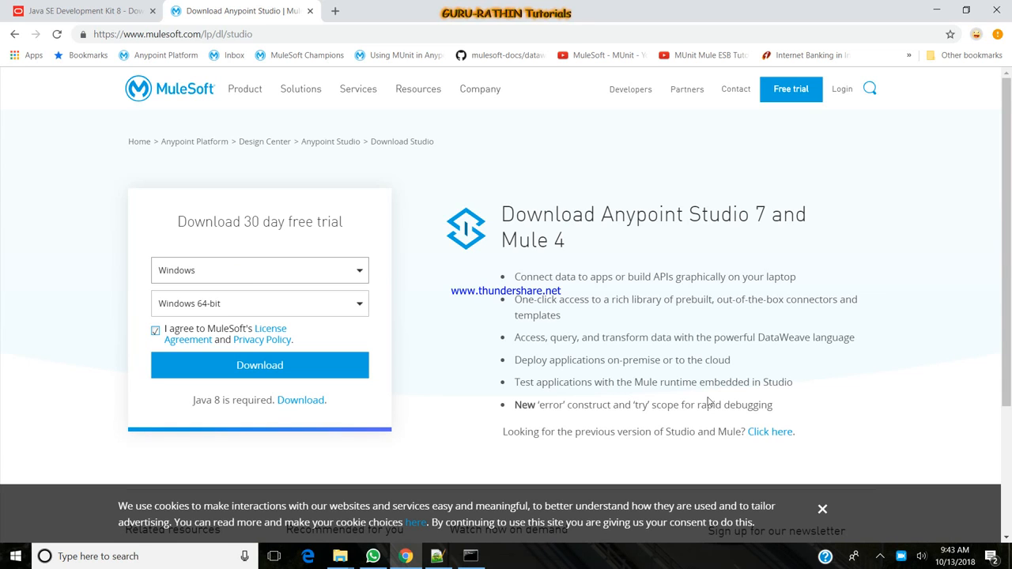
left_click(821, 508)
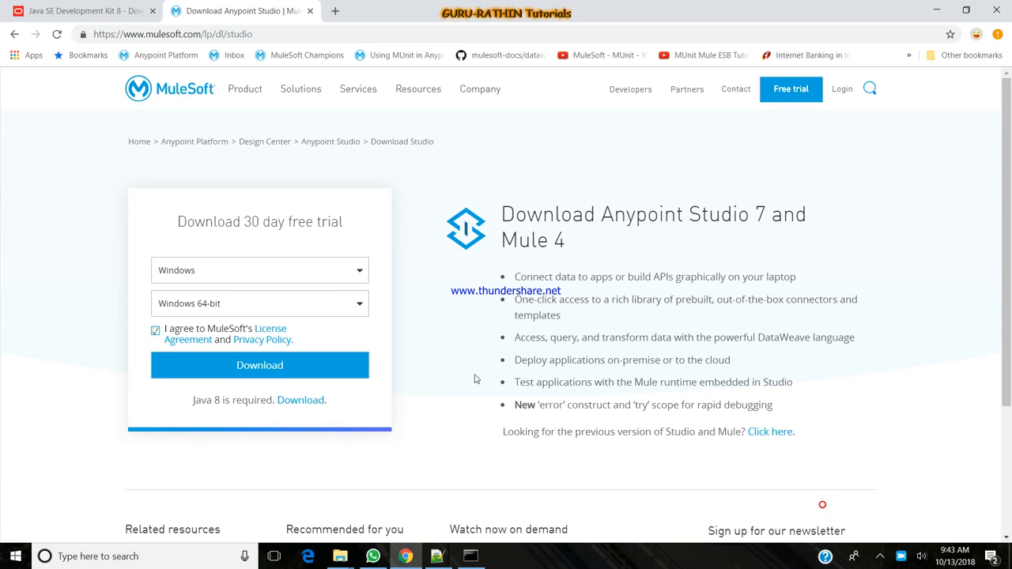
mouse_move(23, 253)
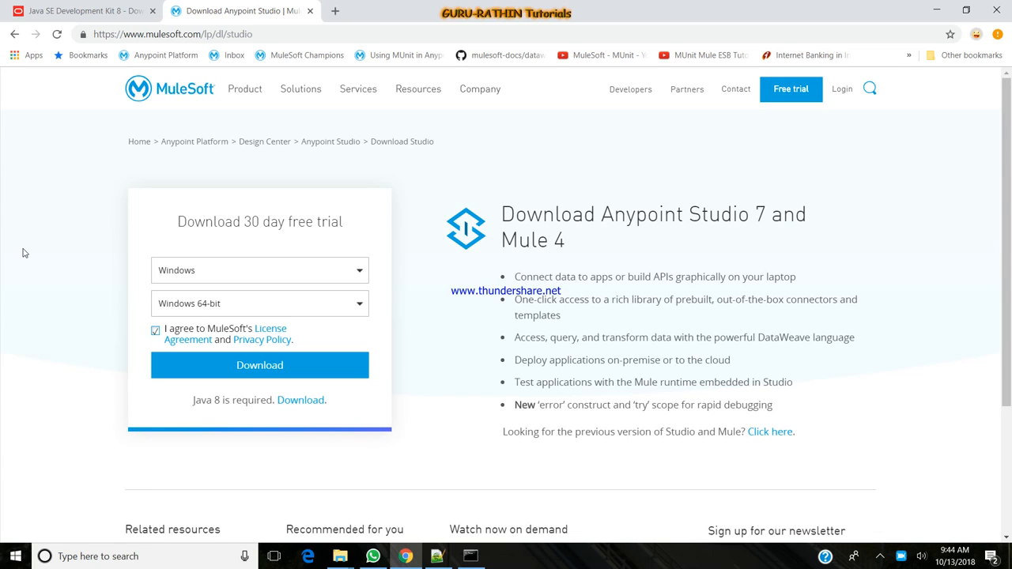
mouse_move(182, 306)
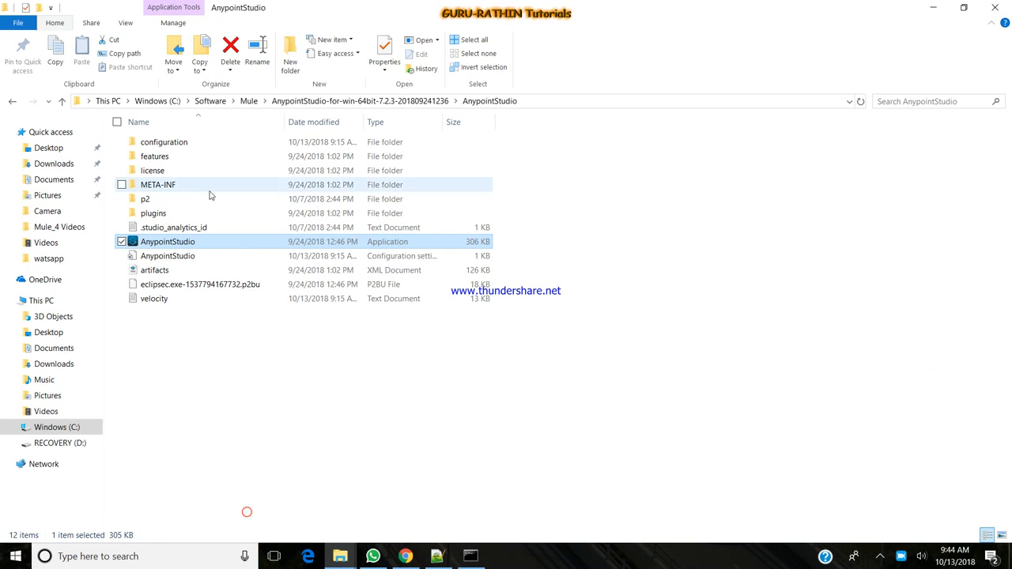
left_click(12, 100)
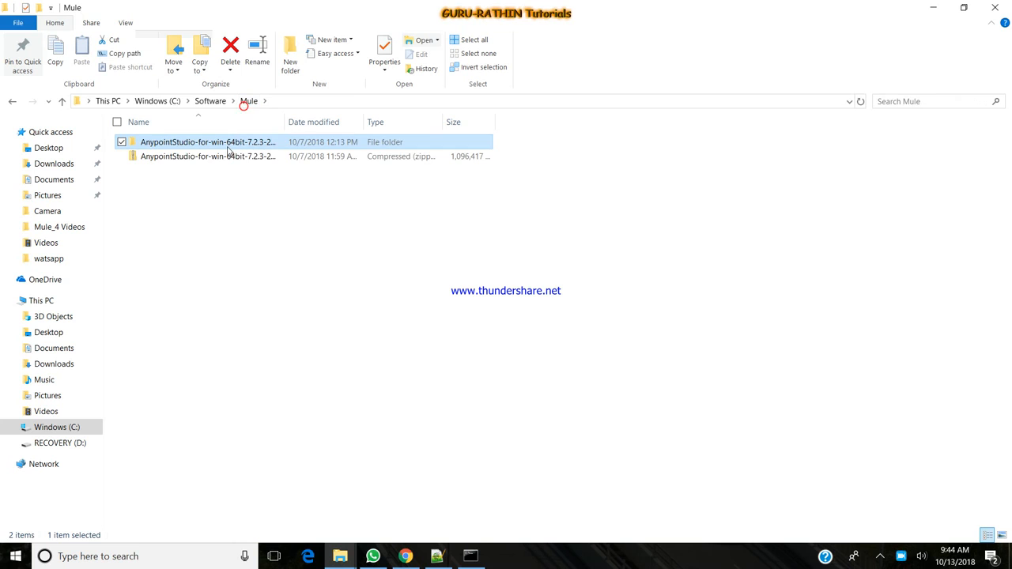
double_click(209, 141)
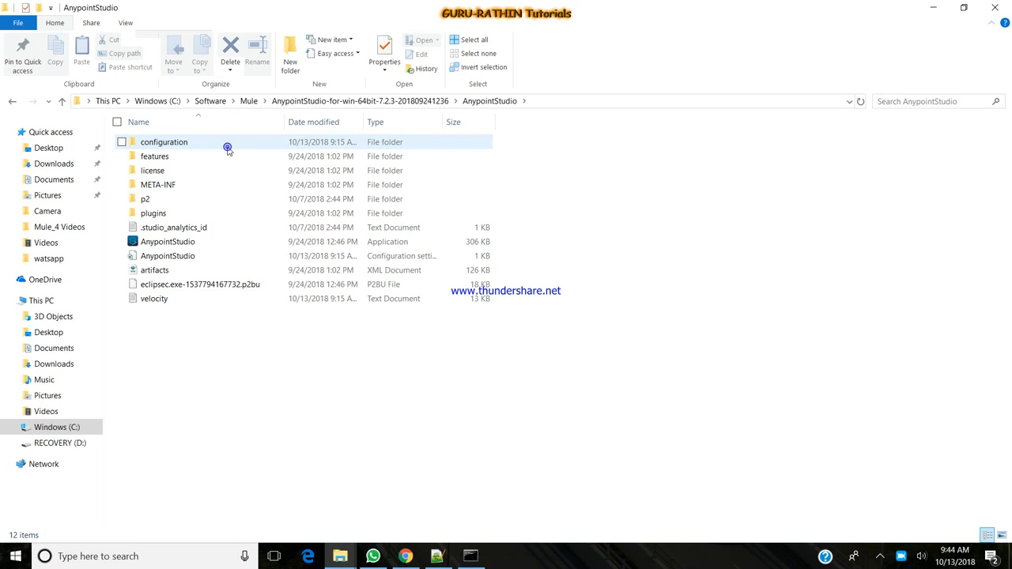
left_click(168, 241)
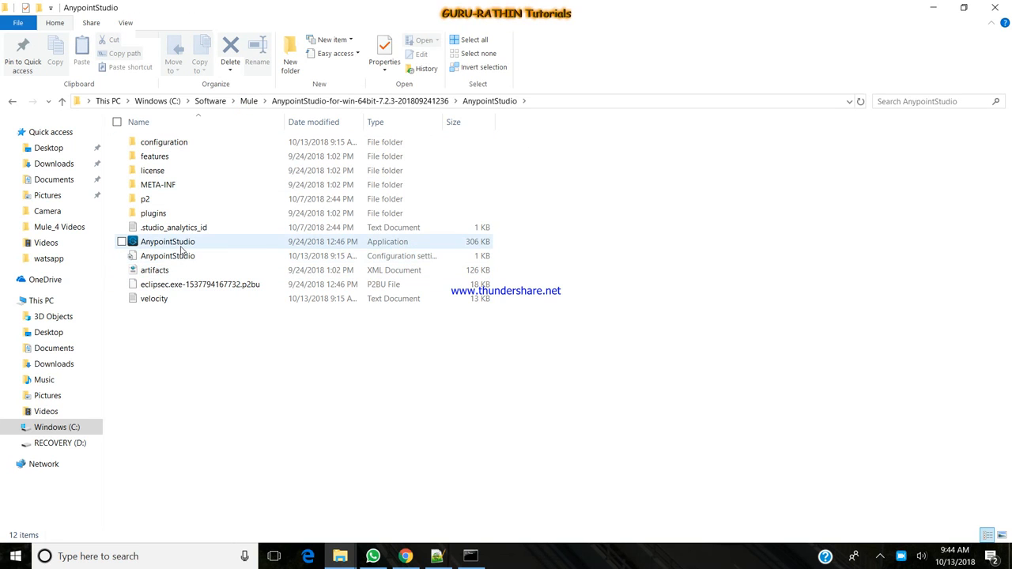
left_click(168, 241)
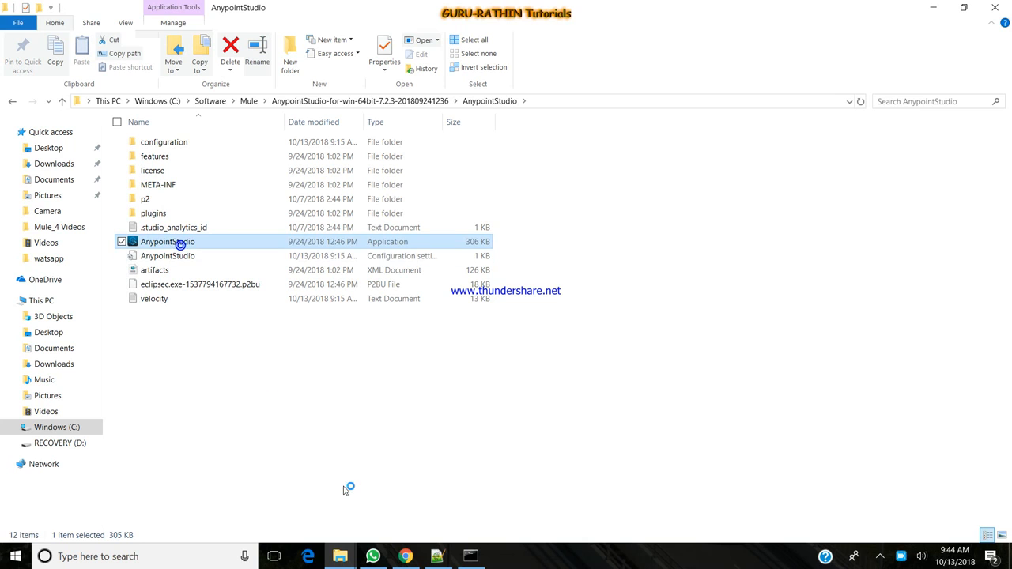
Launch AnypointStudio.exe with the suggested workspace, triggering the missing-JDK error
double_click(166, 241)
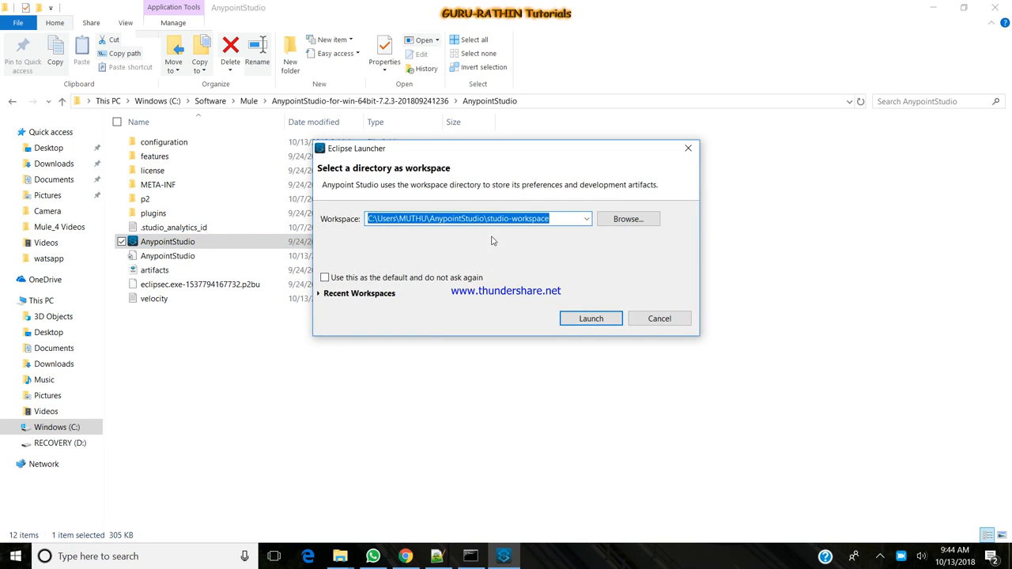
mouse_move(572, 250)
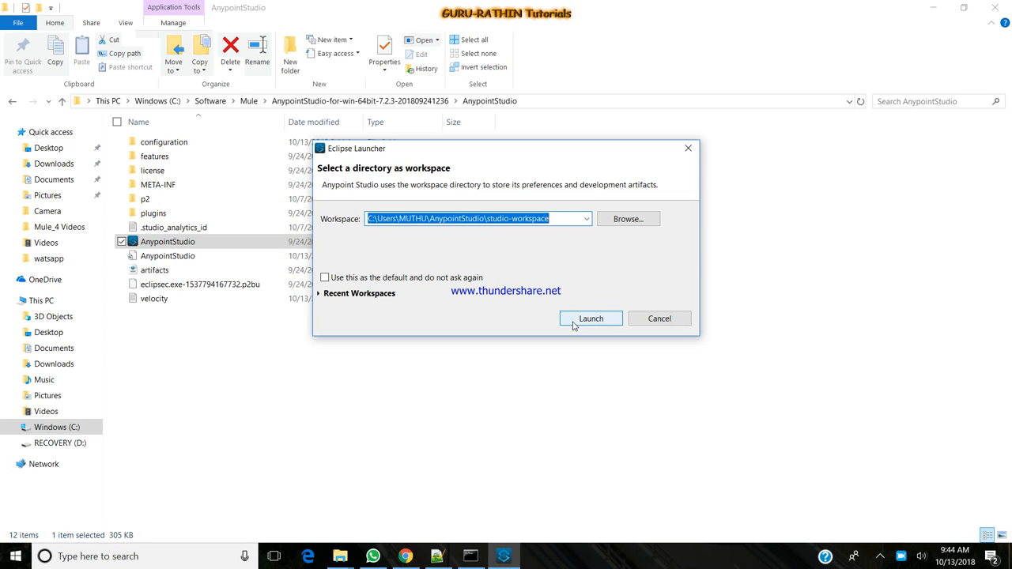
left_click(591, 318)
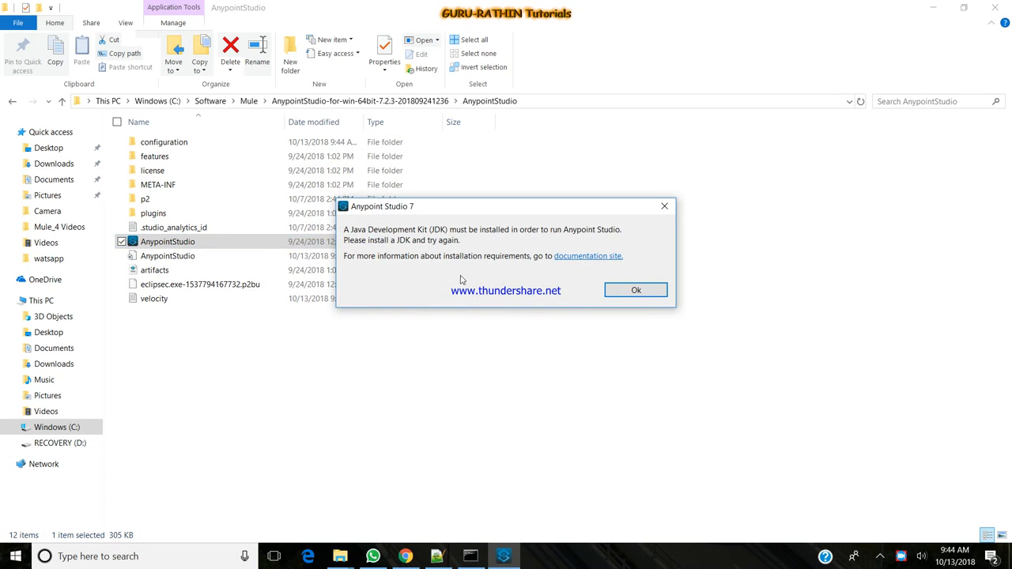
mouse_move(656, 312)
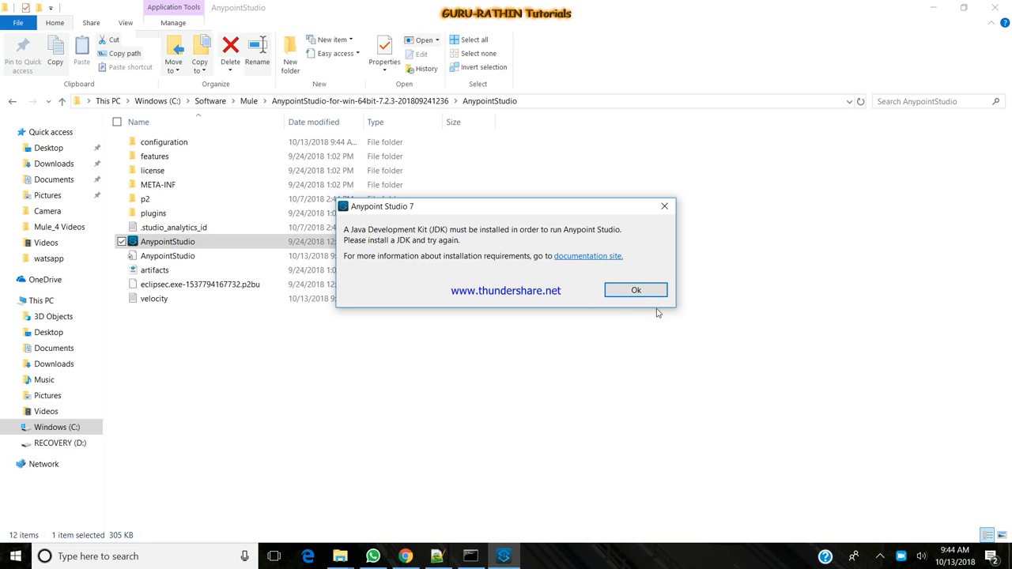
Dismiss the JDK error and open AnypointStudio.ini with Notepad++
left_click(636, 290)
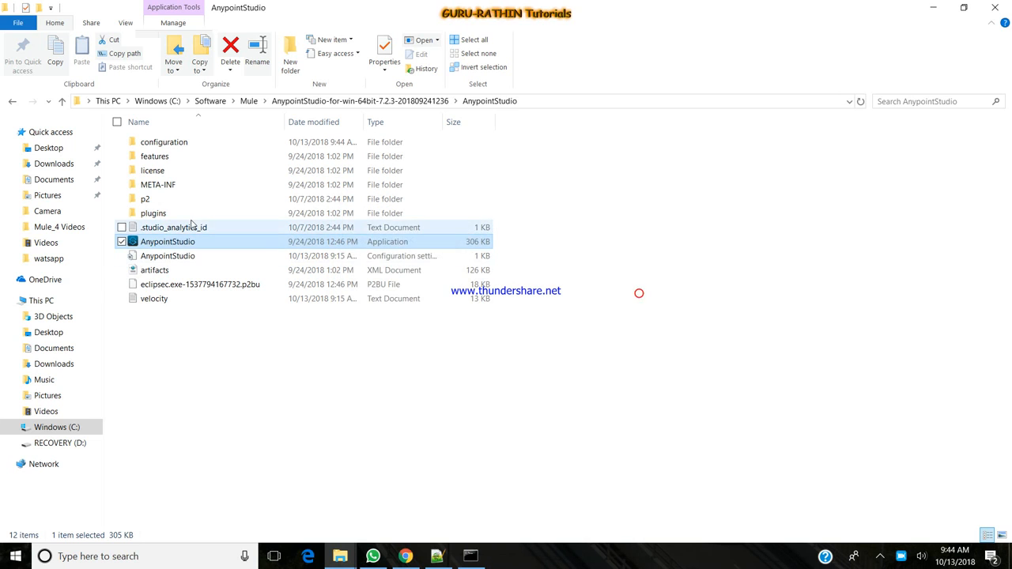
left_click(167, 255)
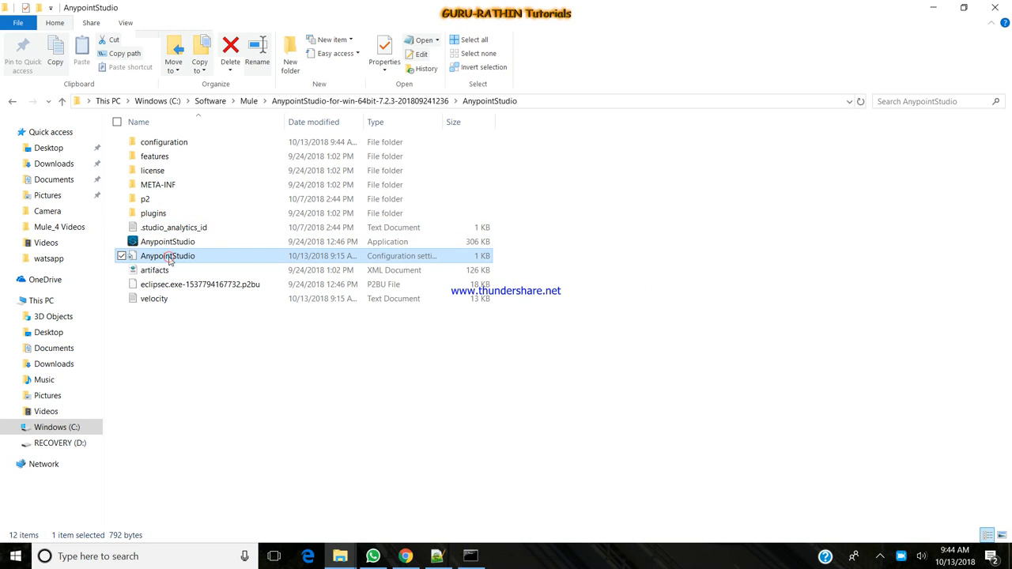
right_click(167, 255)
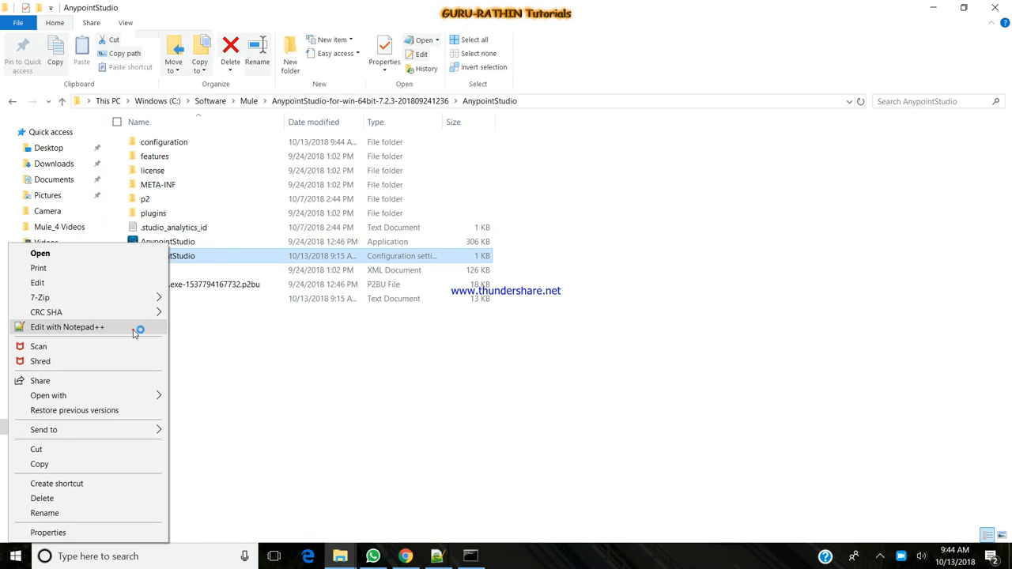
left_click(66, 326)
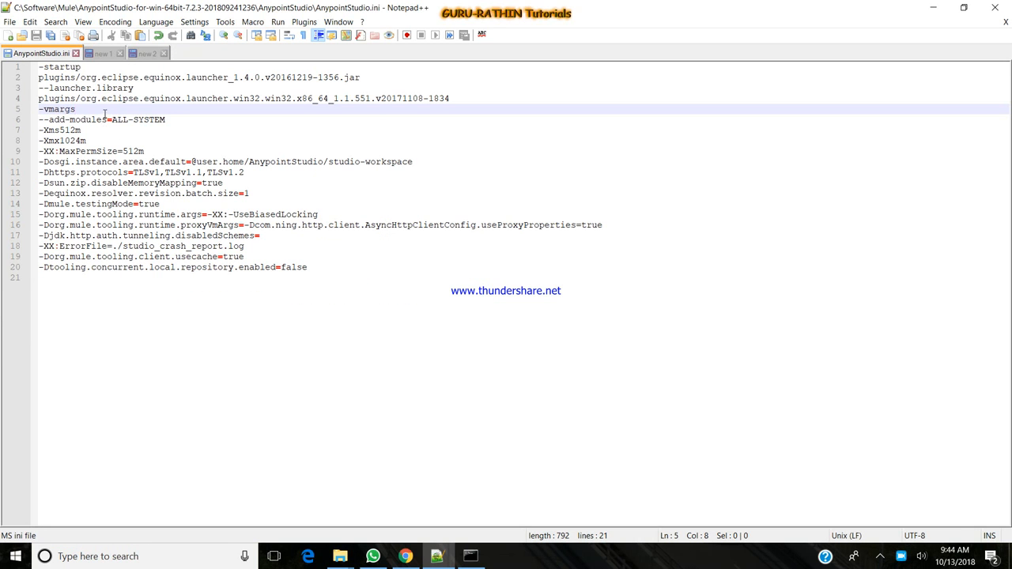
Insert a -vm line for C:\Program Files\Java\jdk1.8.0_181\bin\javaw.exe above -vmargs
left_click(451, 98)
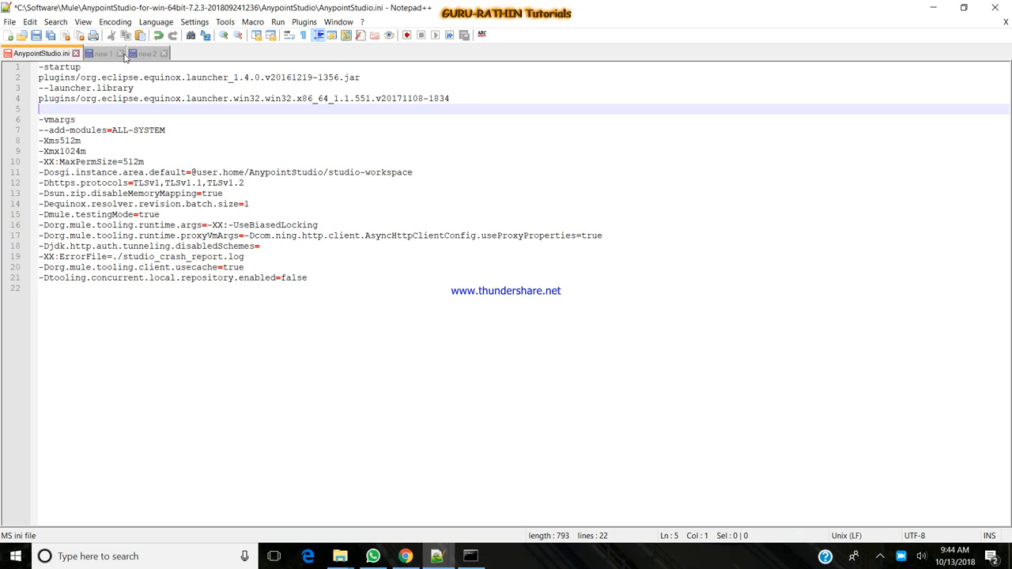
left_click(102, 53)
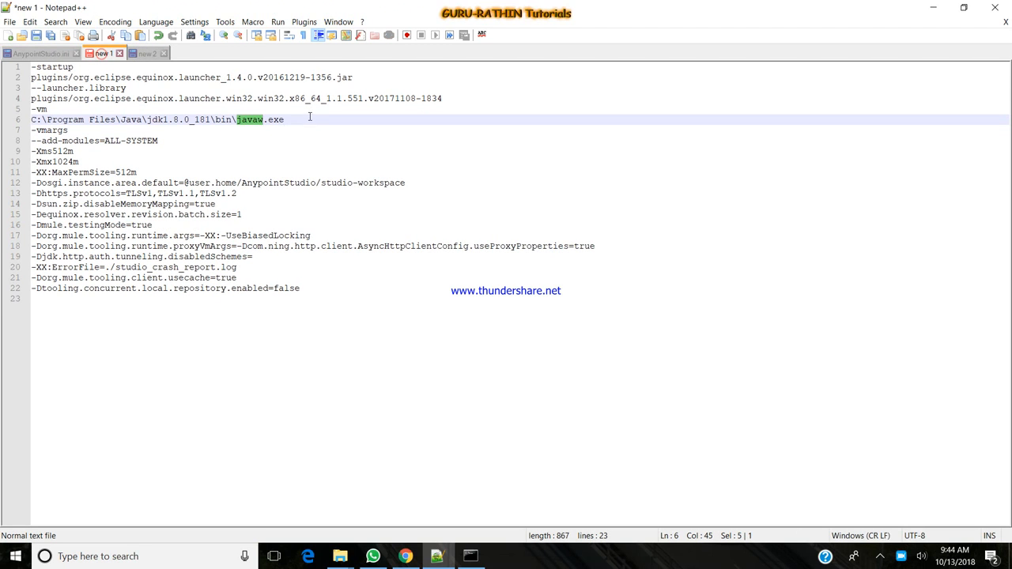
triple_click(158, 119)
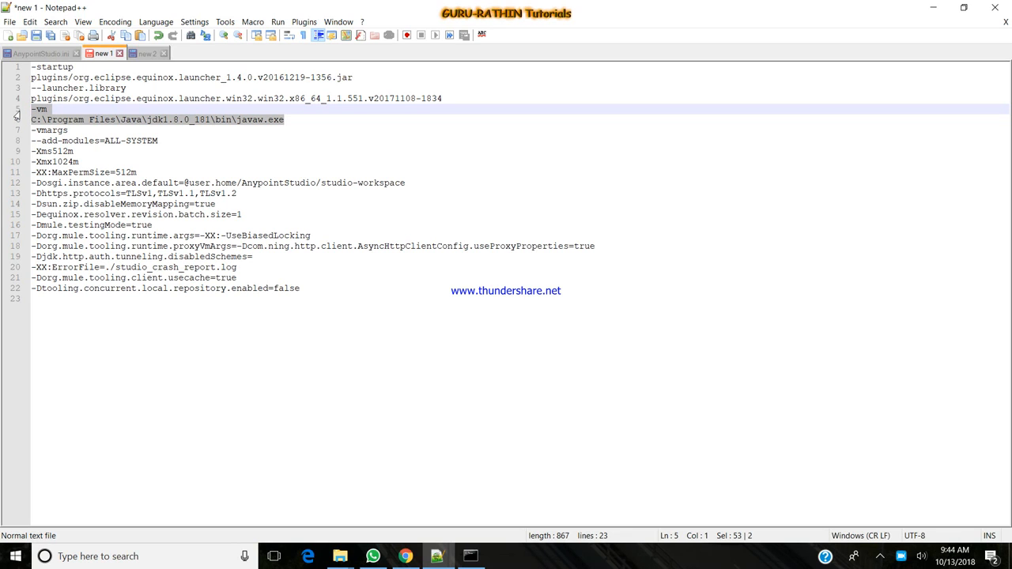
mouse_move(39, 53)
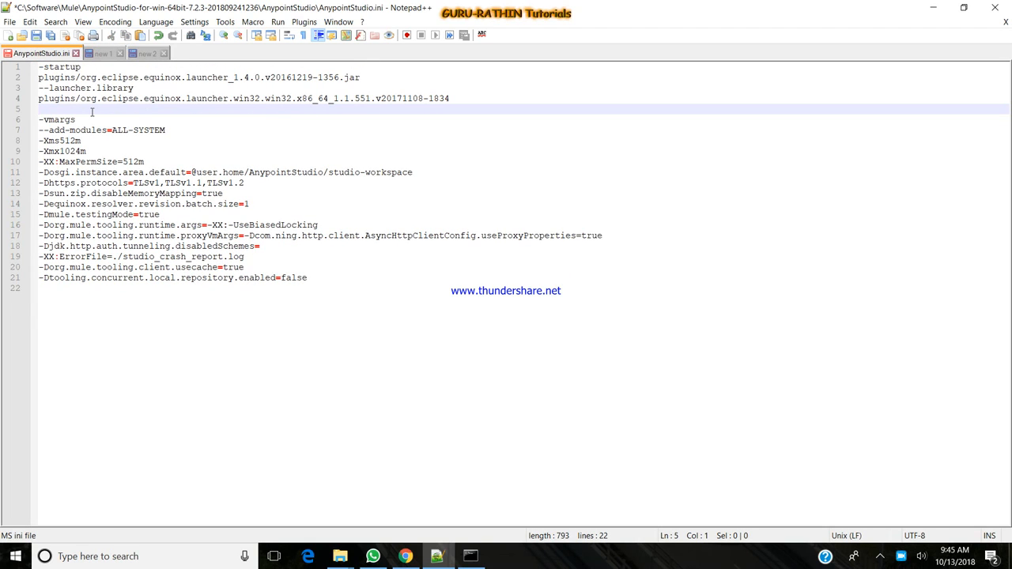
type("C:\\Program Files\\Java\\jdk1.8.0_181\\bin\\javaw.exe")
type("-vm")
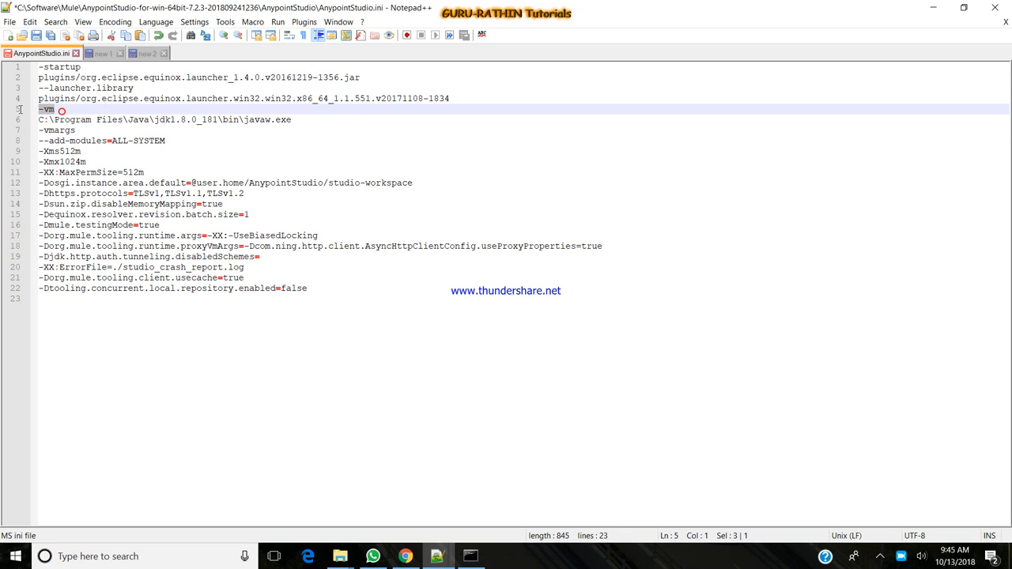
left_click(292, 120)
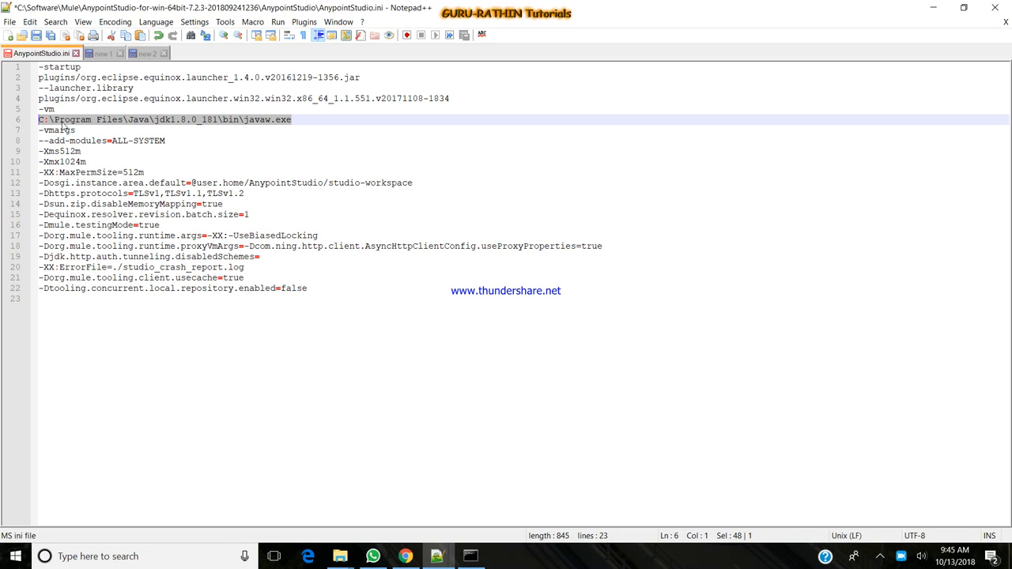
left_click(68, 120)
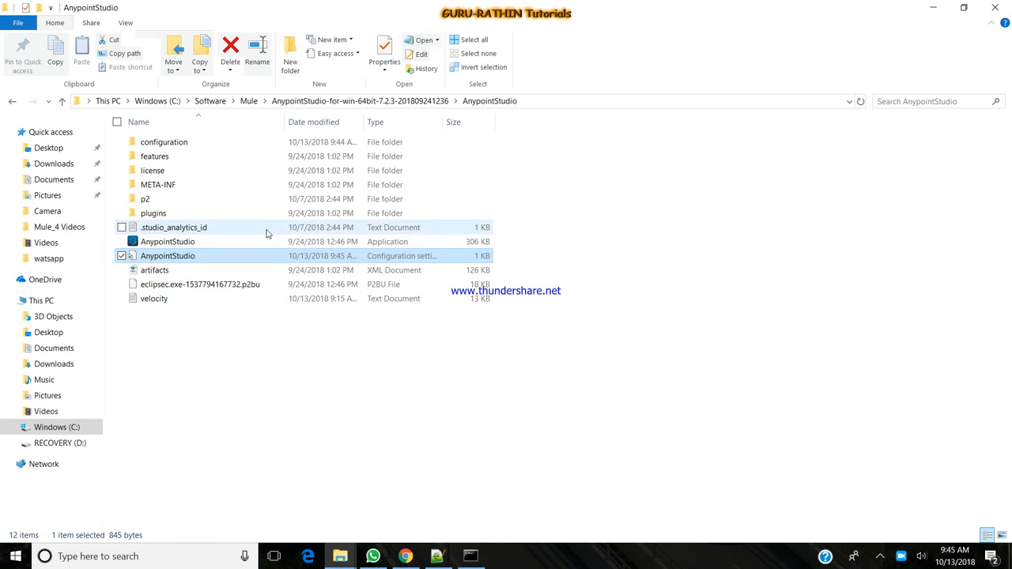
Relaunch AnypointStudio.exe using the default studio-workspace, with no JDK error
double_click(167, 242)
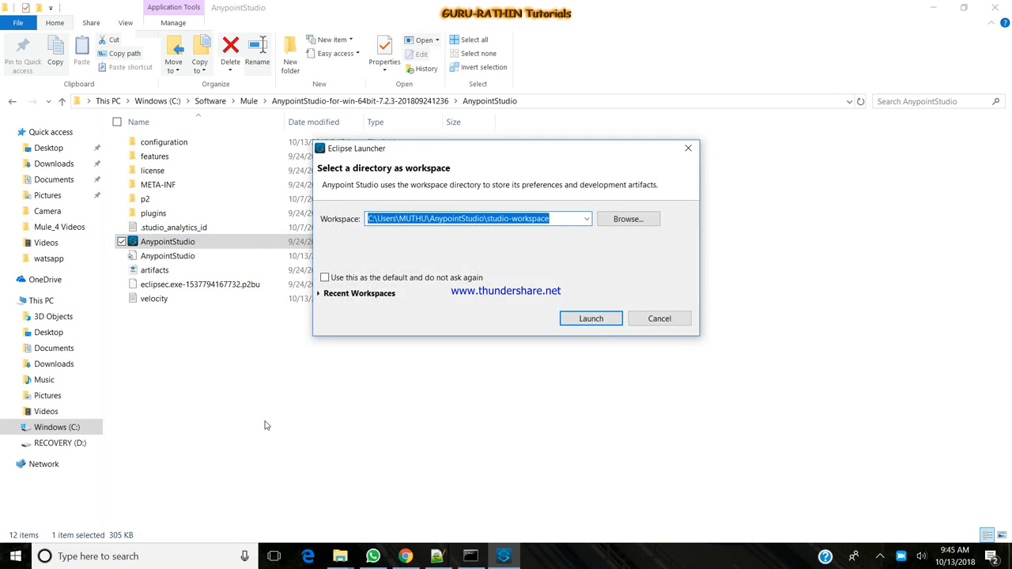
left_click(591, 318)
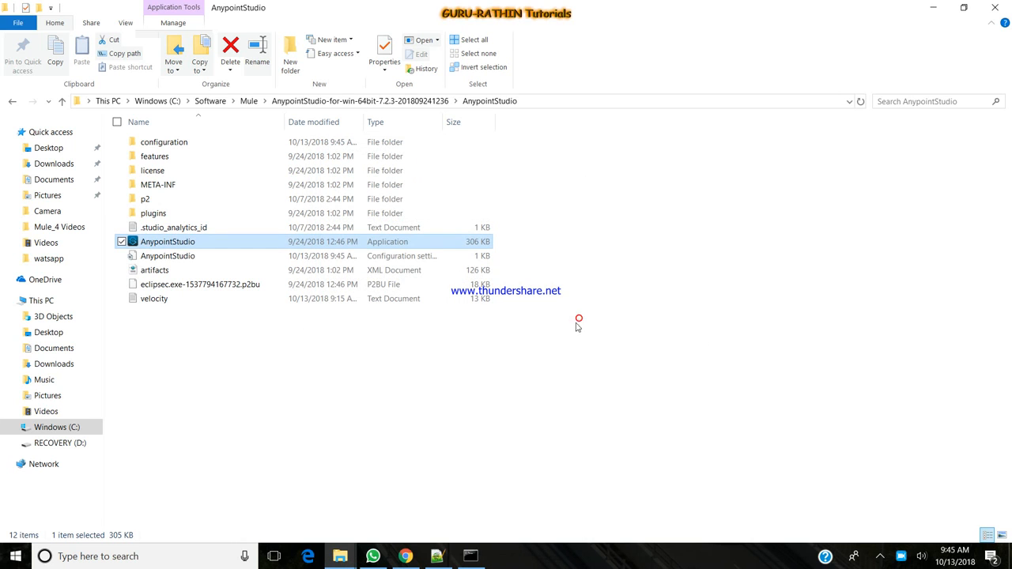
mouse_move(491, 381)
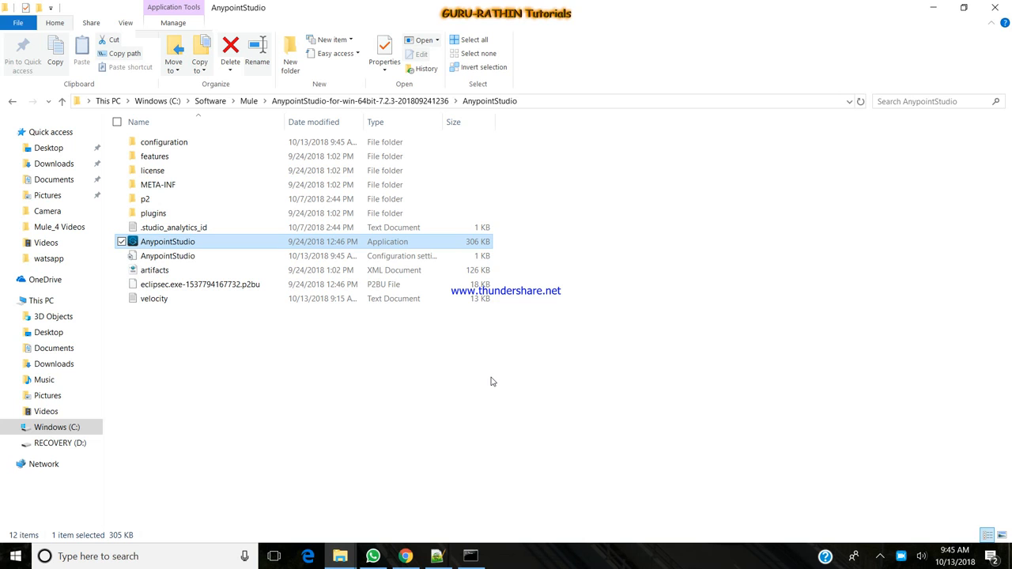
double_click(166, 241)
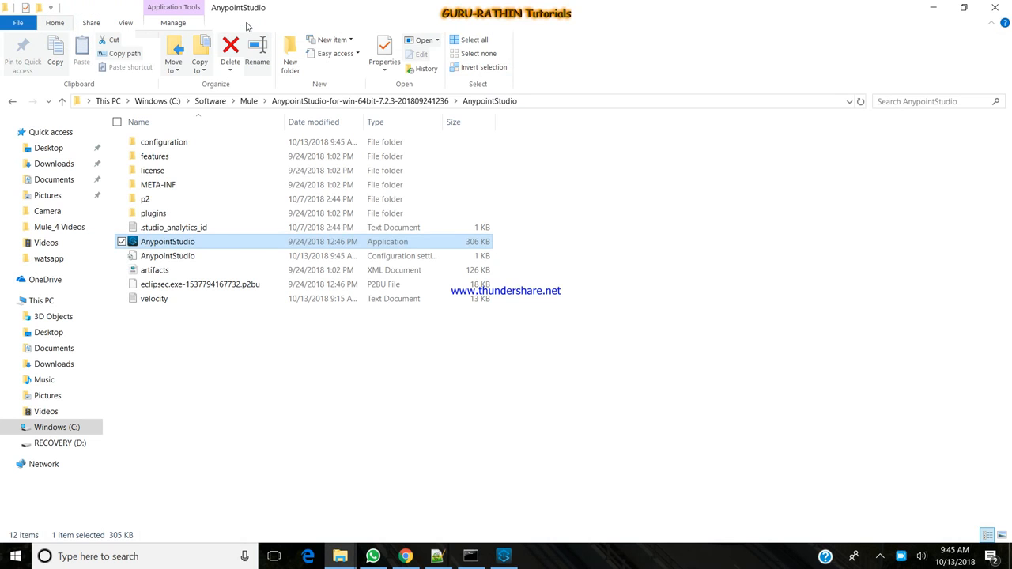
mouse_move(168, 351)
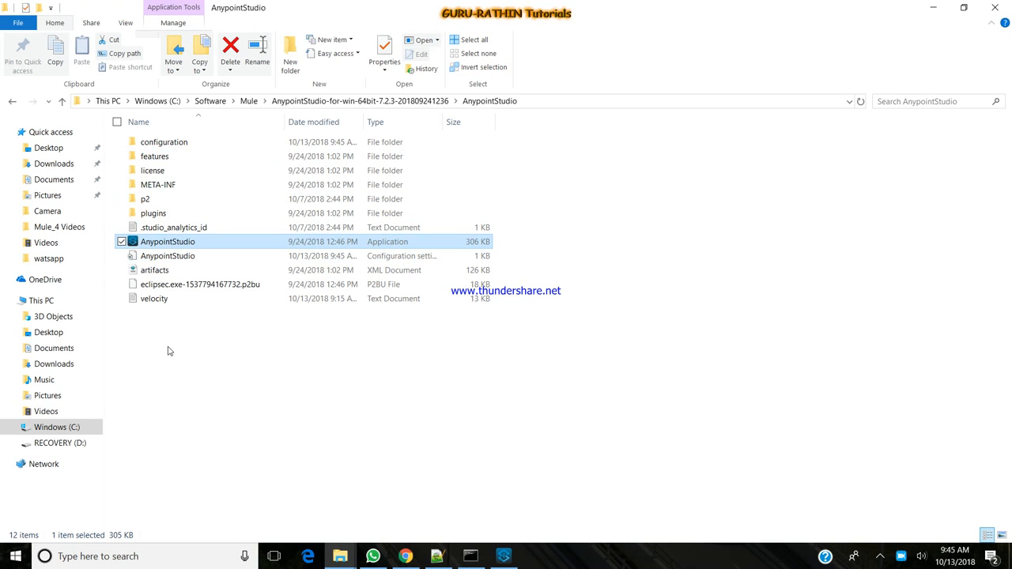
left_click(188, 353)
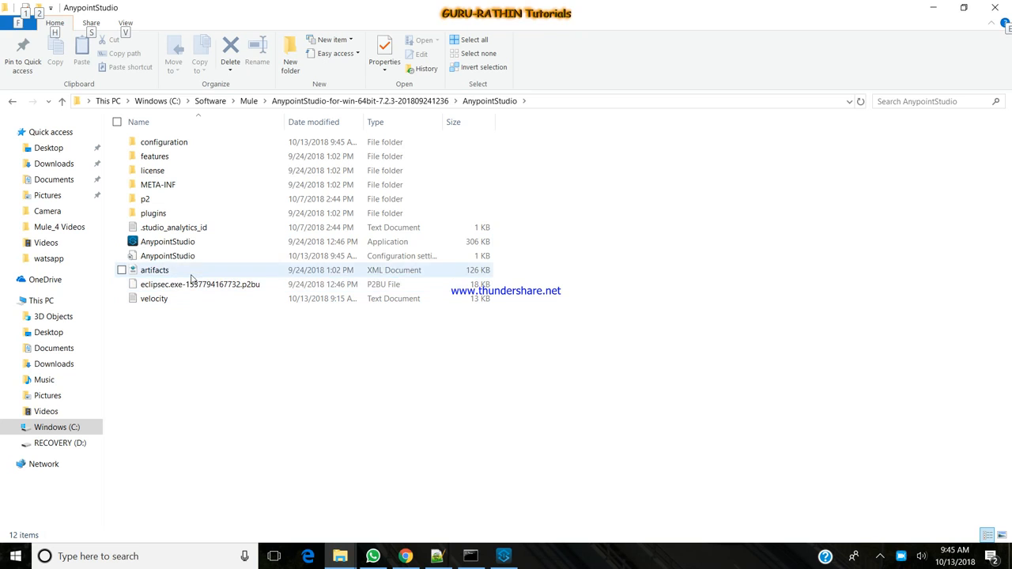
Reopen AnypointStudio.ini in Notepad++ from File Explorer
left_click(167, 255)
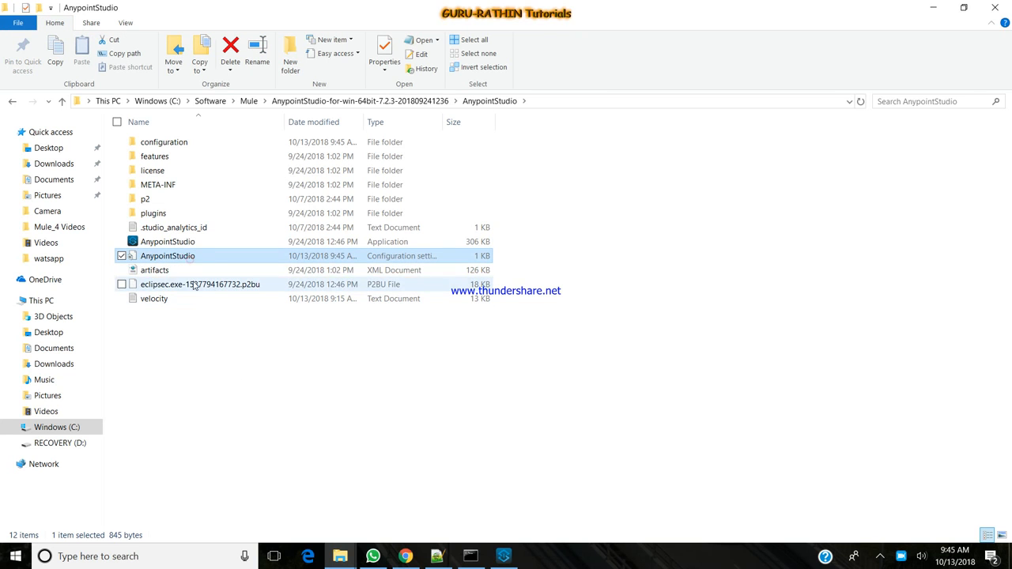
right_click(167, 256)
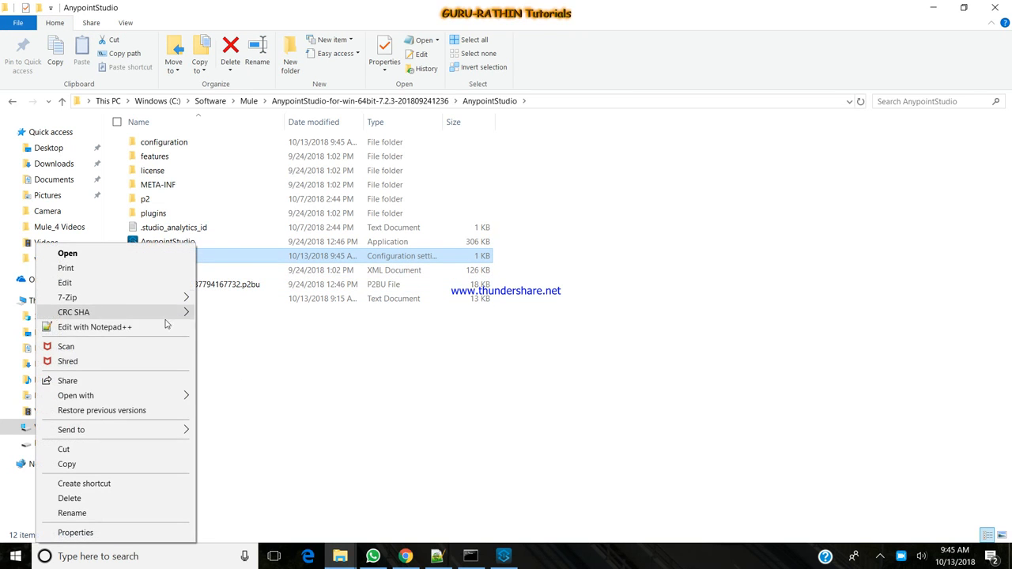
left_click(94, 327)
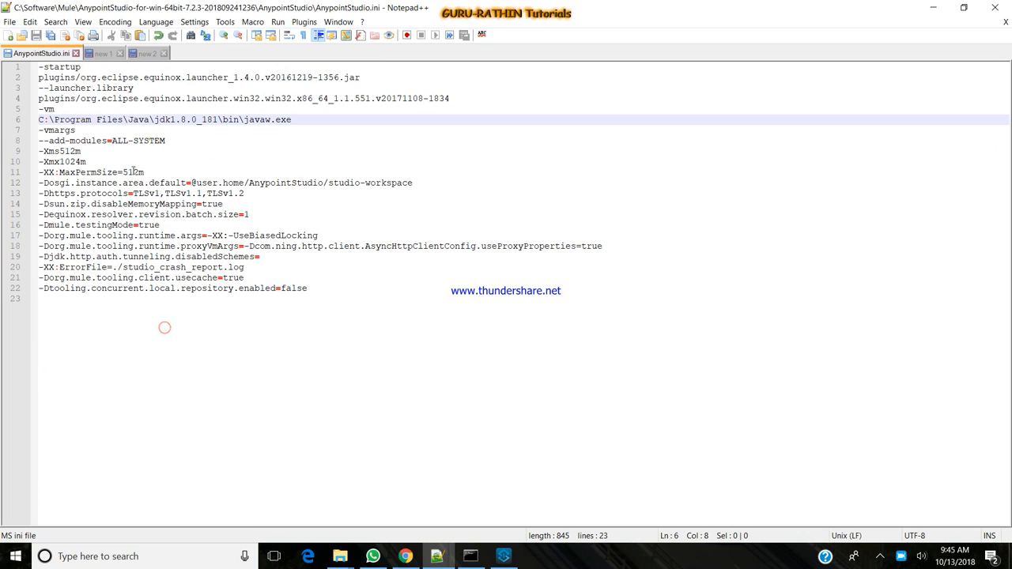
Review the -vm entry and Xms/Xmx memory lines, then close the file
double_click(62, 161)
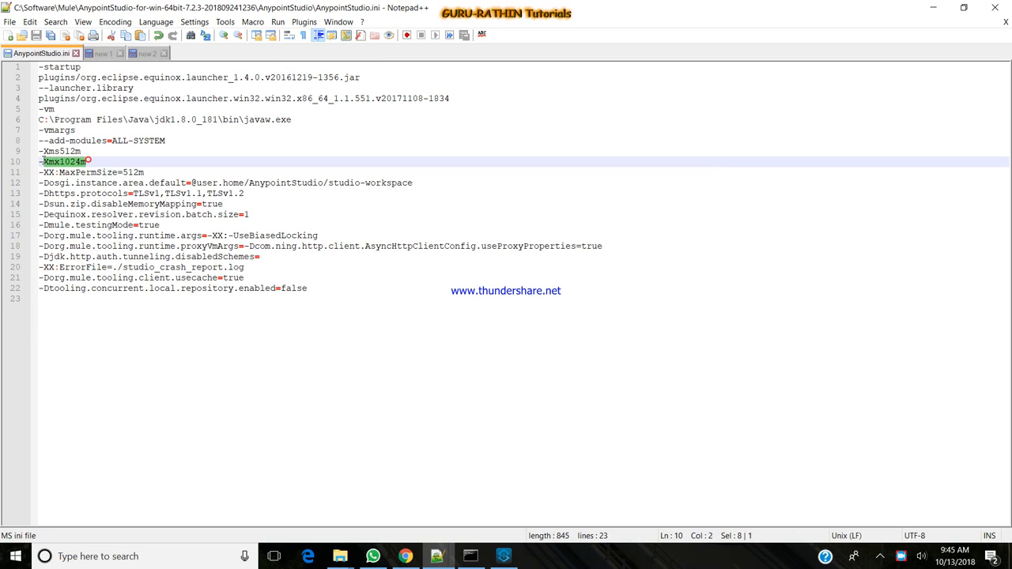
left_click(93, 172)
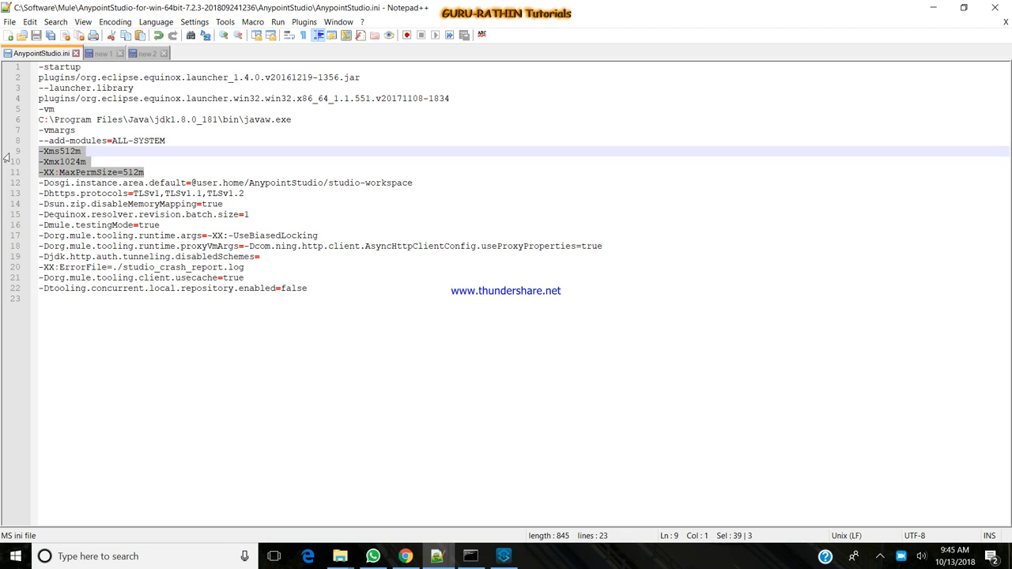
left_click(260, 308)
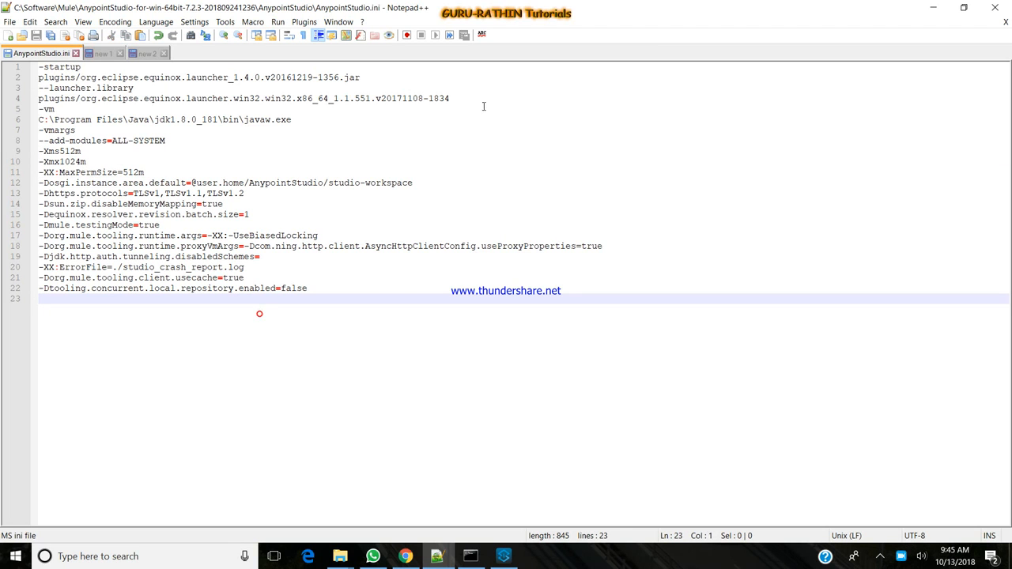
left_click(339, 556)
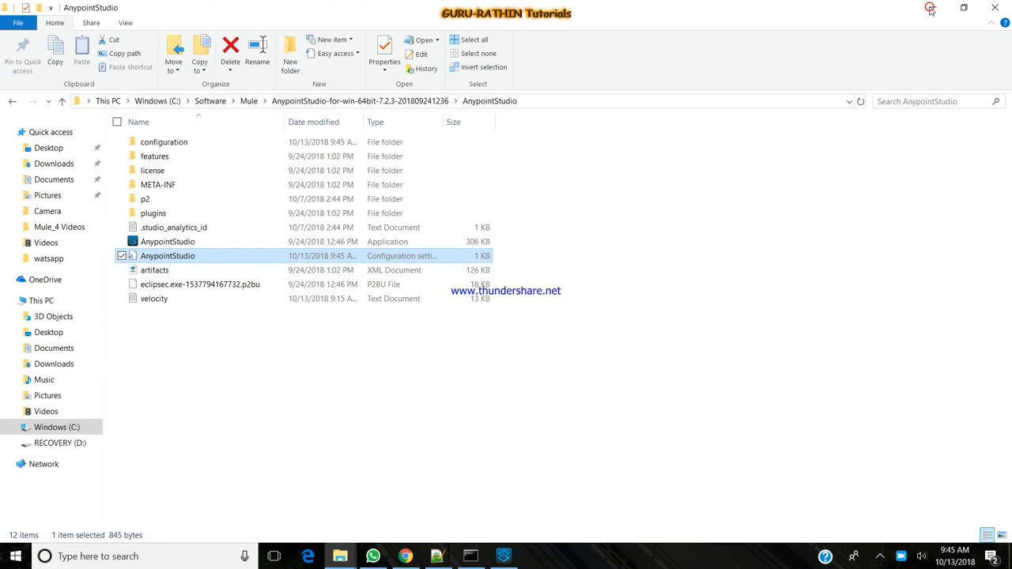
Bring the running Anypoint Studio studio-workspace window to the front
double_click(167, 256)
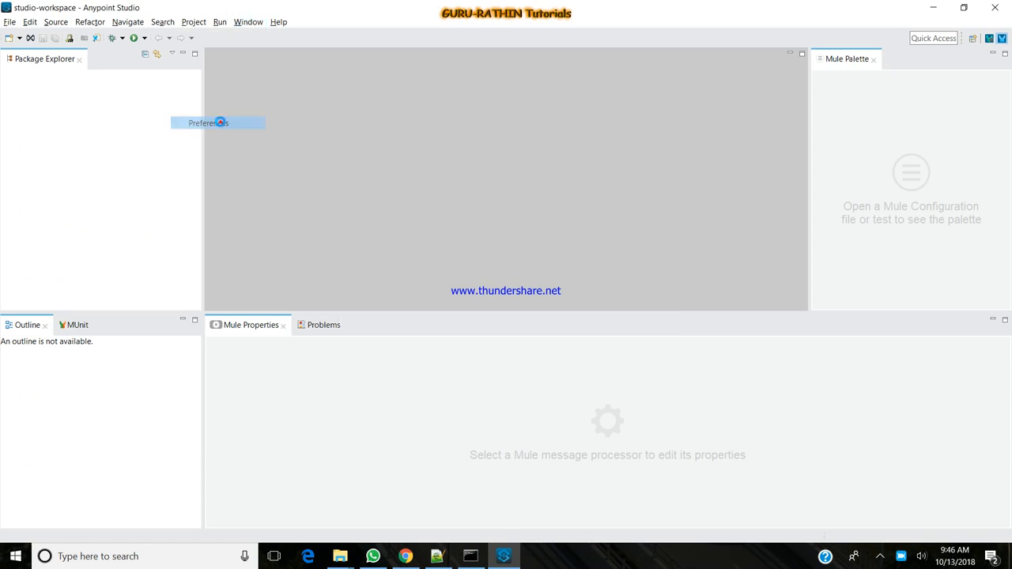
Open Preferences, filter for Java, and view Installed JREs showing jdk1.8.0_181 as default
left_click(208, 123)
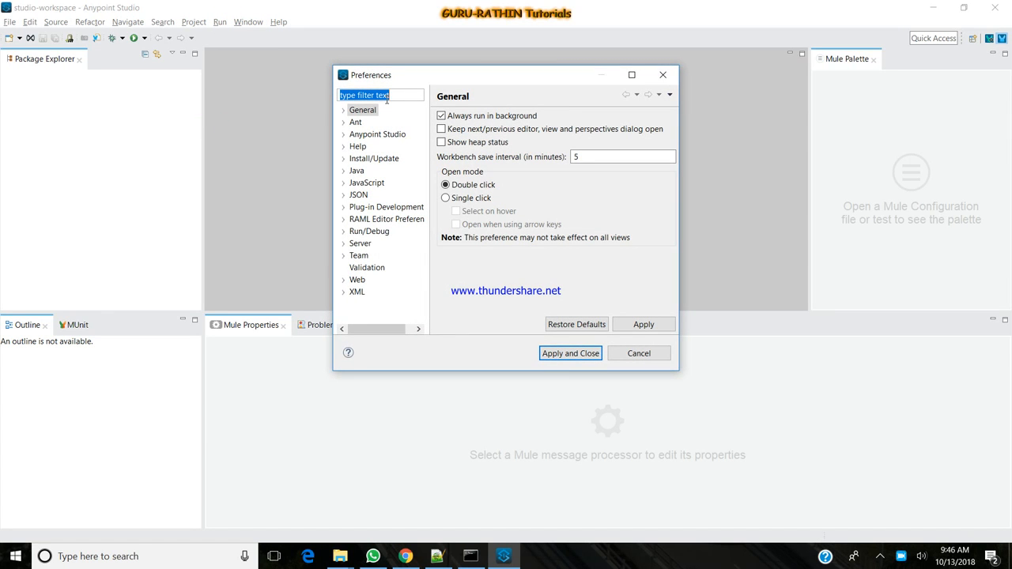
type("ja")
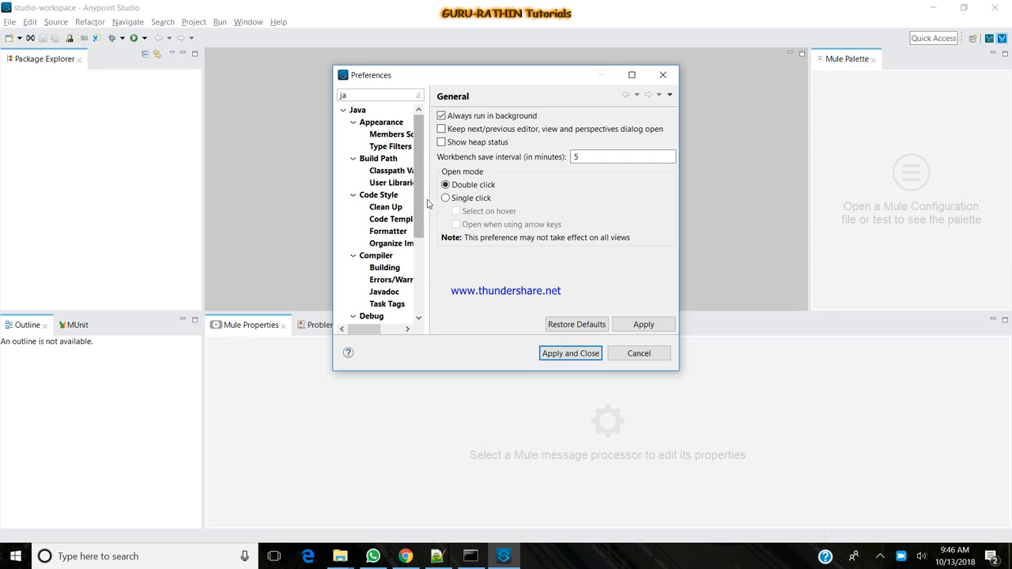
scroll("down", 3)
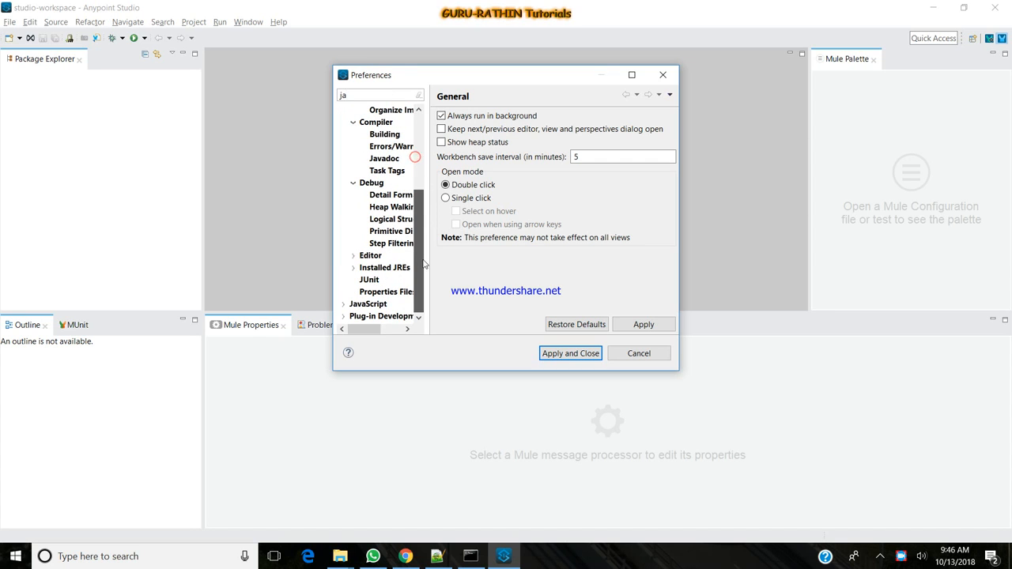
left_click(384, 280)
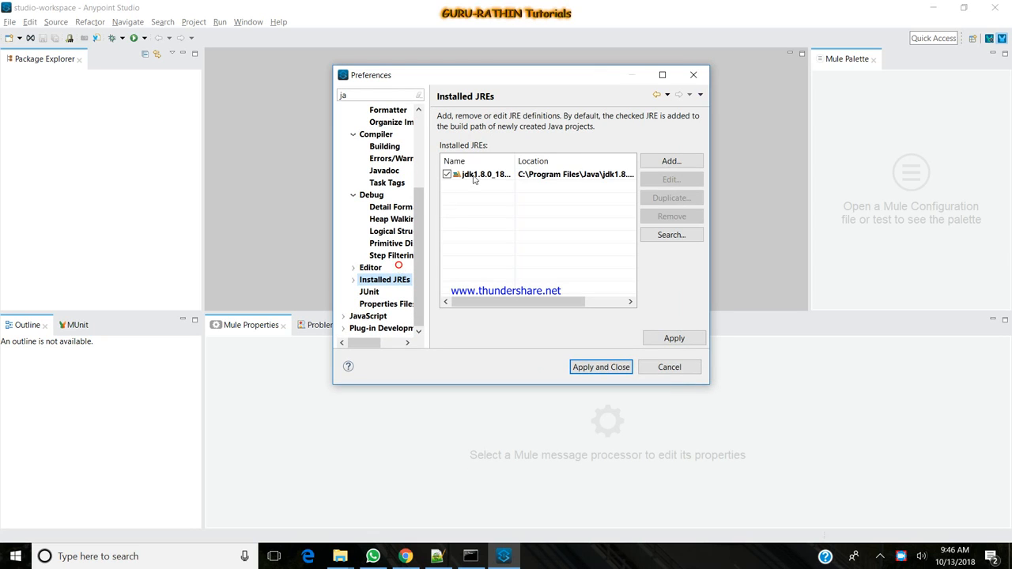
left_click(482, 174)
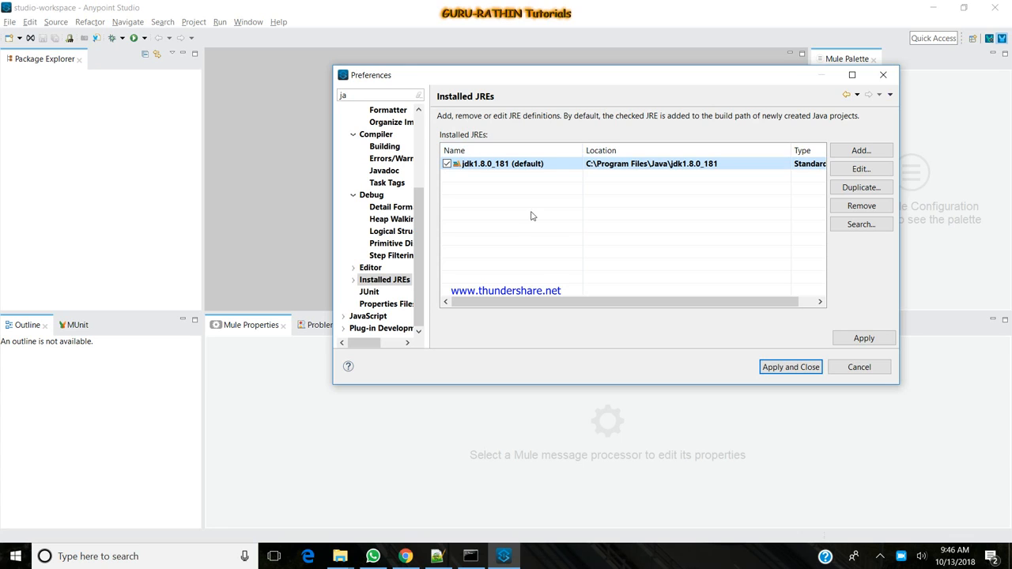
mouse_move(899, 116)
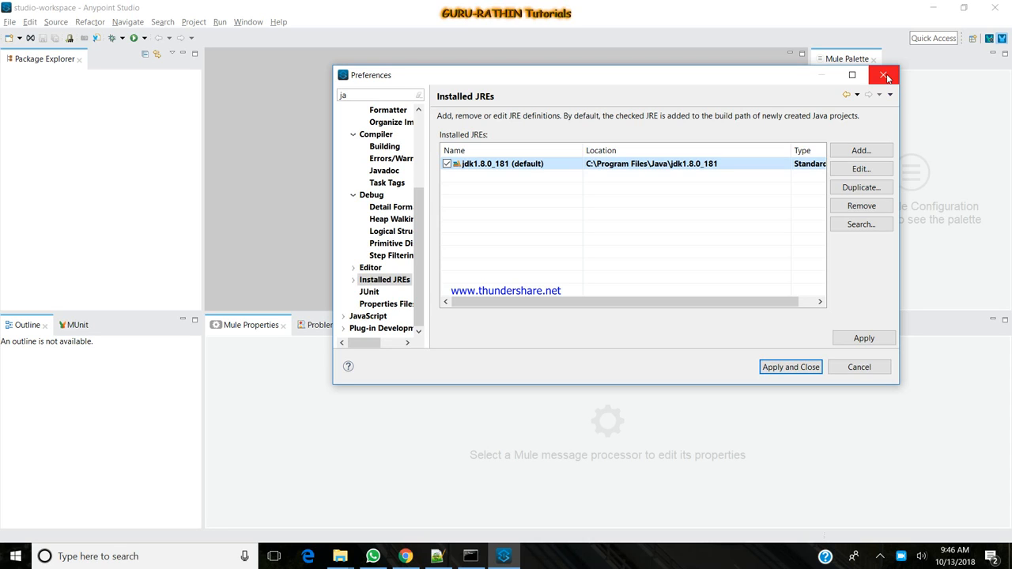
Close Preferences without changes and minimize Anypoint Studio to reveal the install folder
left_click(885, 74)
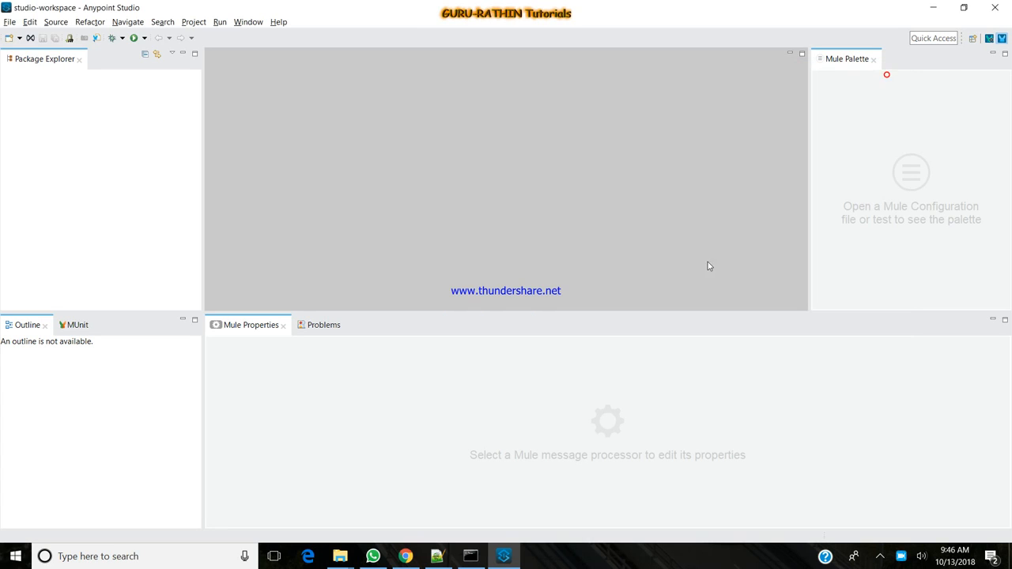
mouse_move(630, 375)
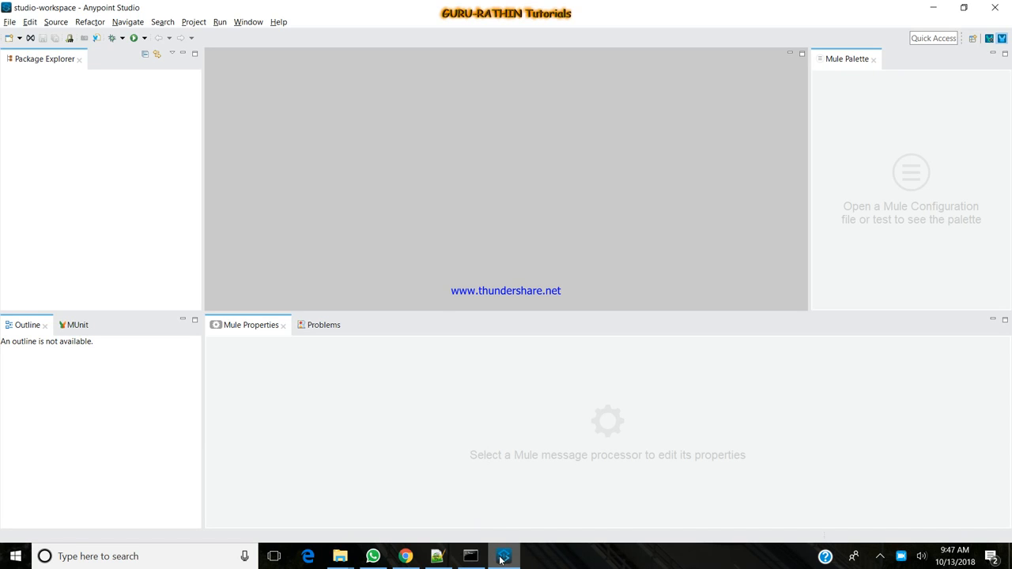
left_click(339, 556)
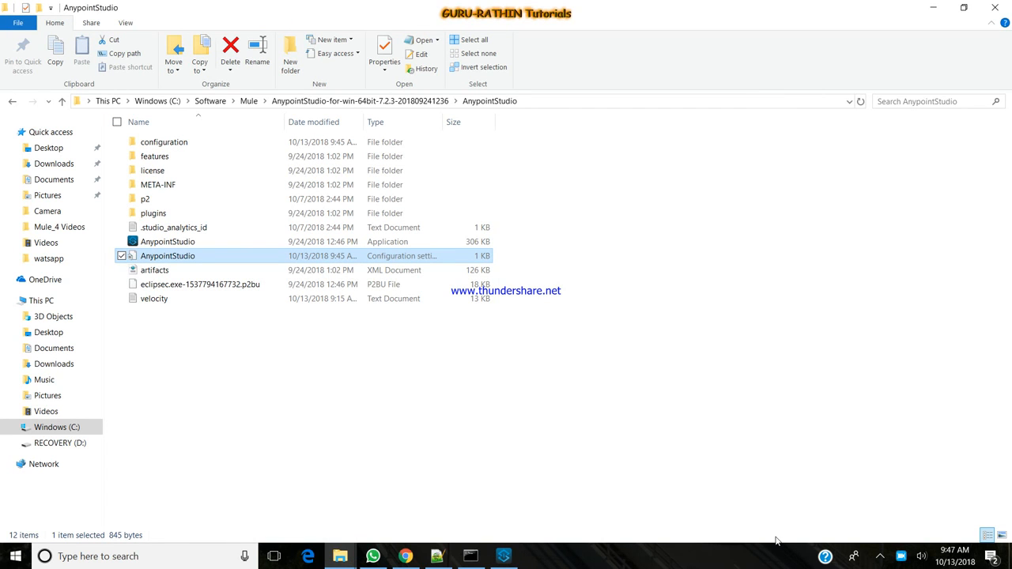